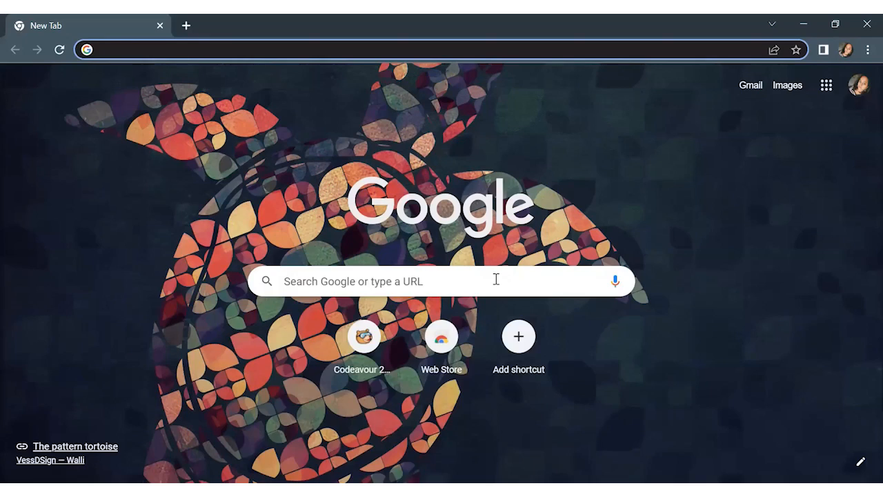
Navigate to the Codeavour 2022 homepage at codeavour.org via the address bar
{"action": "type", "text": "codeavour.org"}
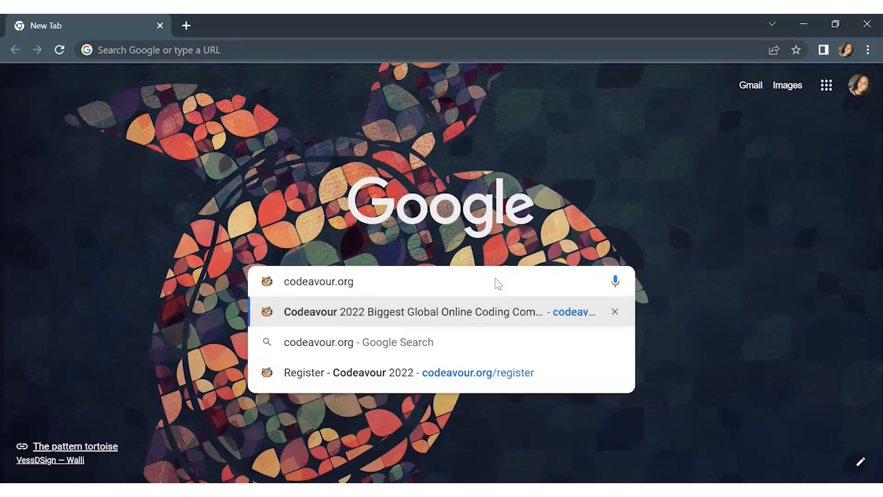
{"action": "left_click", "coordinate": [411, 311]}
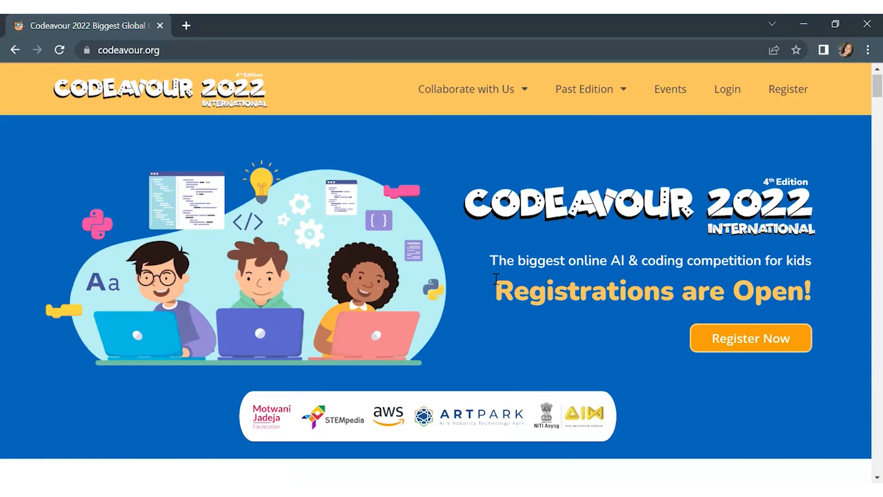
{"action": "scroll", "scroll_direction": "down", "scroll_amount": 3}
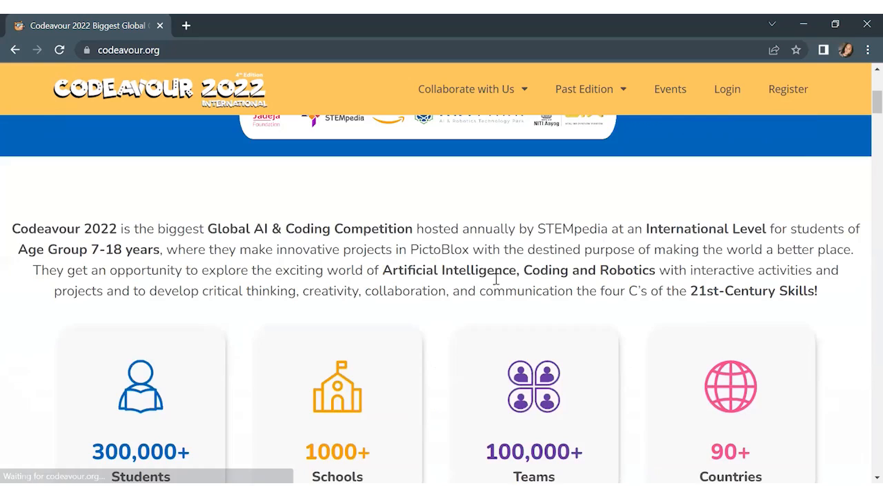
{"action": "scroll", "scroll_direction": "down", "scroll_amount": 3}
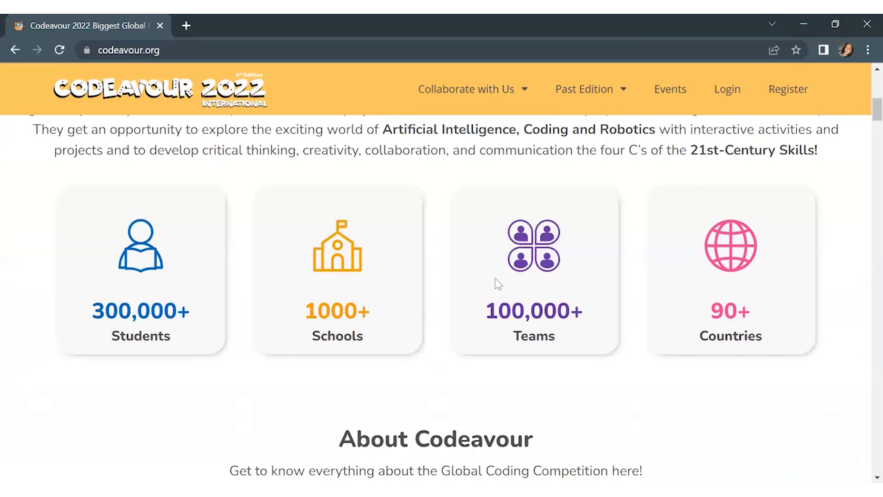
{"action": "scroll", "scroll_direction": "down", "scroll_amount": 3}
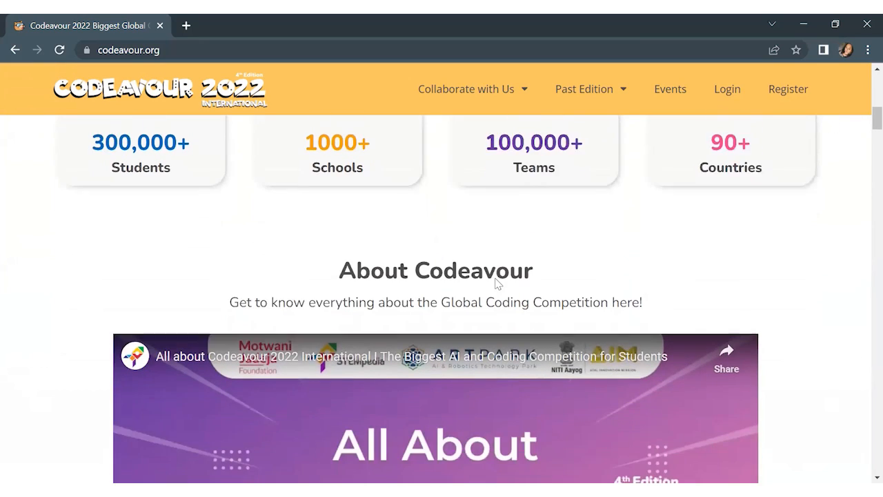
{"action": "scroll", "scroll_direction": "down", "scroll_amount": 3}
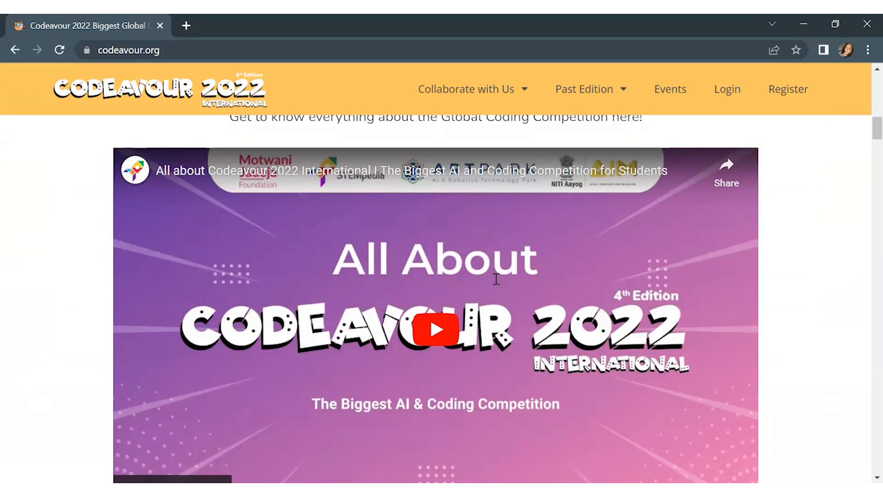
{"action": "scroll", "scroll_direction": "down", "scroll_amount": 3}
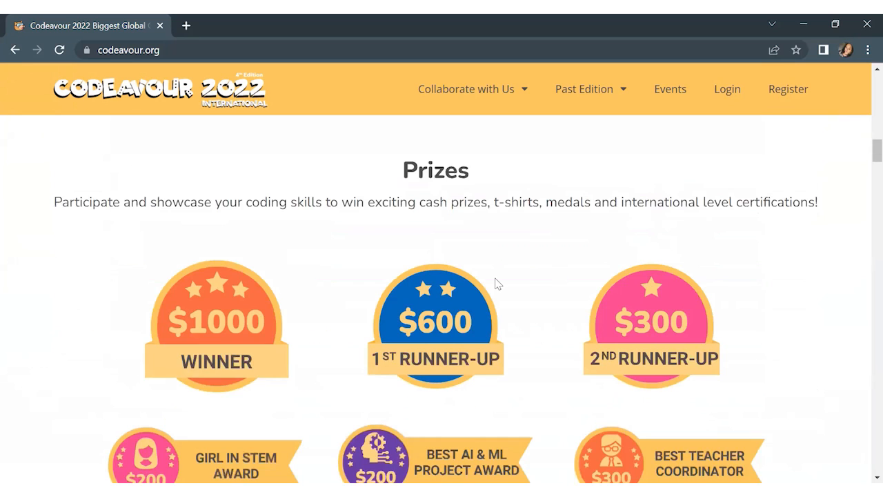
{"action": "scroll", "scroll_direction": "down", "scroll_amount": 3}
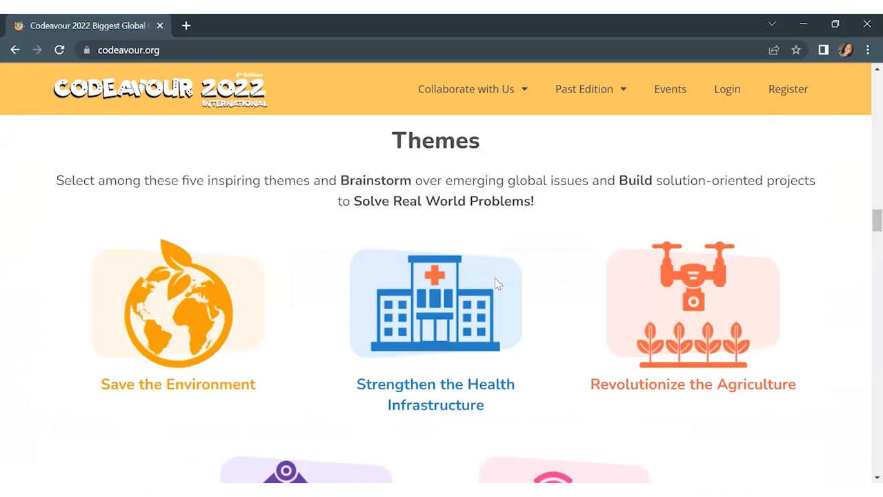
{"action": "scroll", "scroll_direction": "down", "scroll_amount": 3}
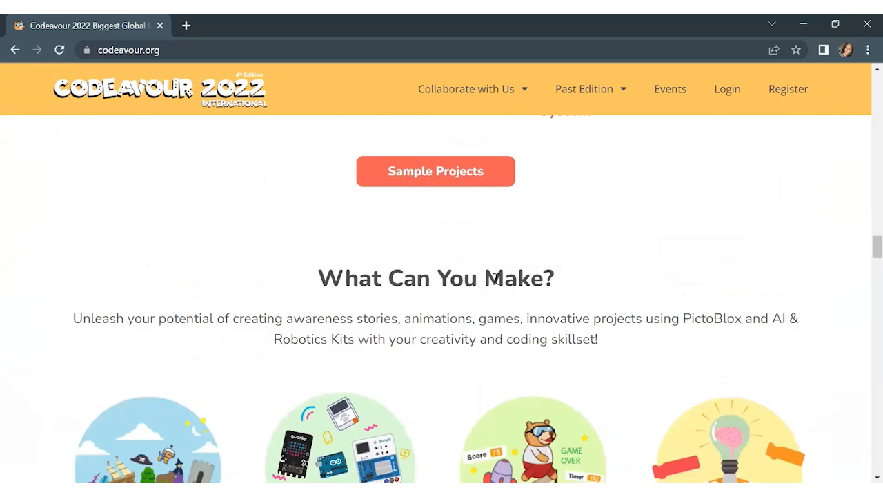
{"action": "scroll", "scroll_direction": "down", "scroll_amount": 3}
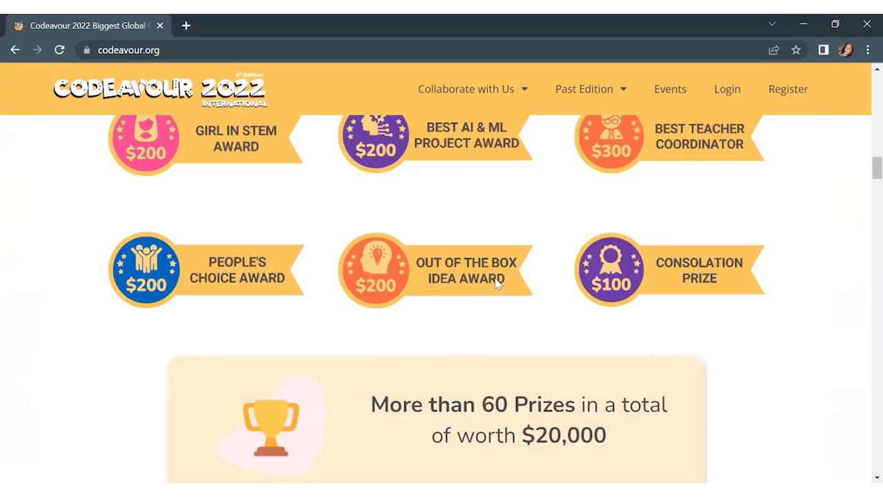
{"action": "scroll", "scroll_direction": "down", "scroll_amount": 3}
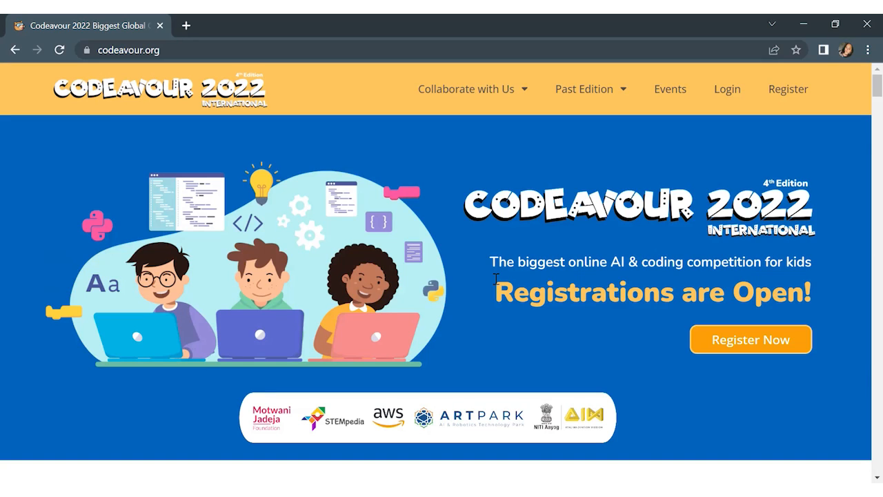
{"action": "mouse_move", "coordinate": [664, 283]}
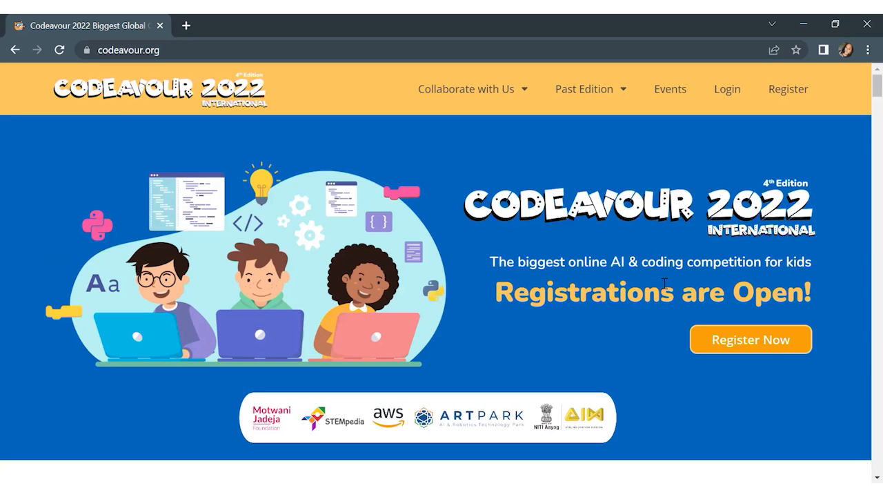
Start a team registration with team name 'Rockers' and a password
{"action": "left_click", "coordinate": [750, 340]}
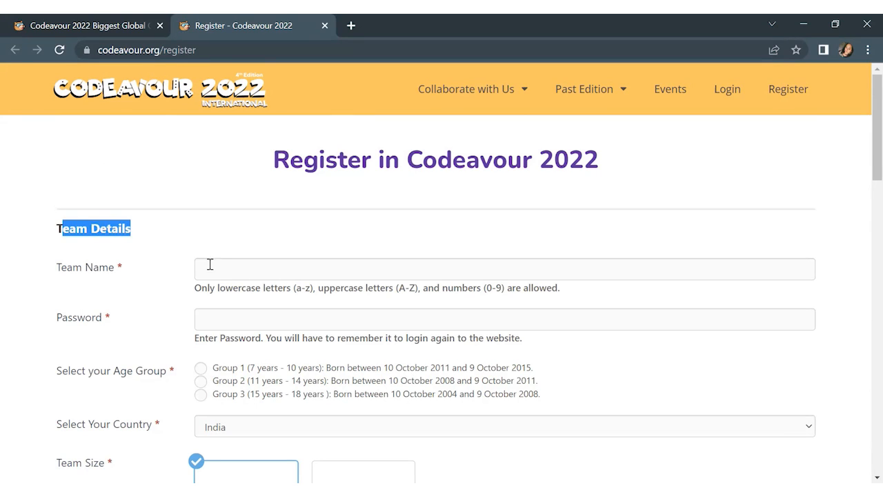
{"action": "left_click", "coordinate": [504, 268]}
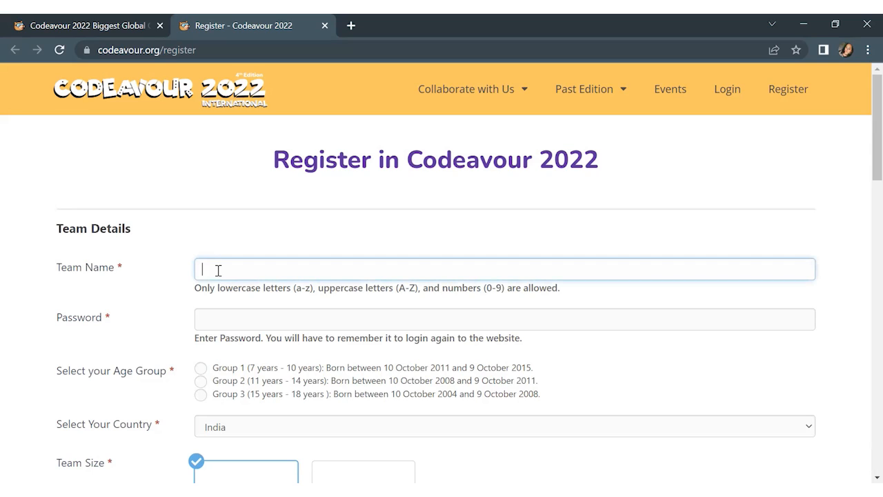
{"action": "type", "text": "R"}
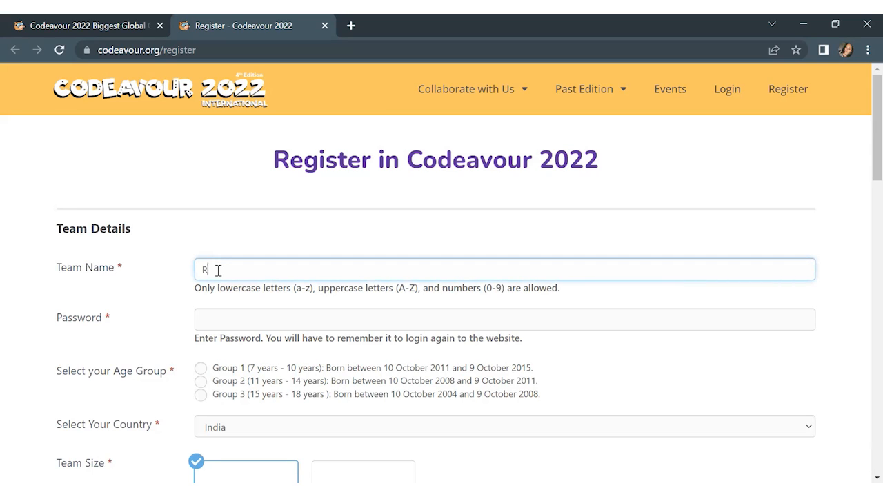
{"action": "type", "text": "ockers"}
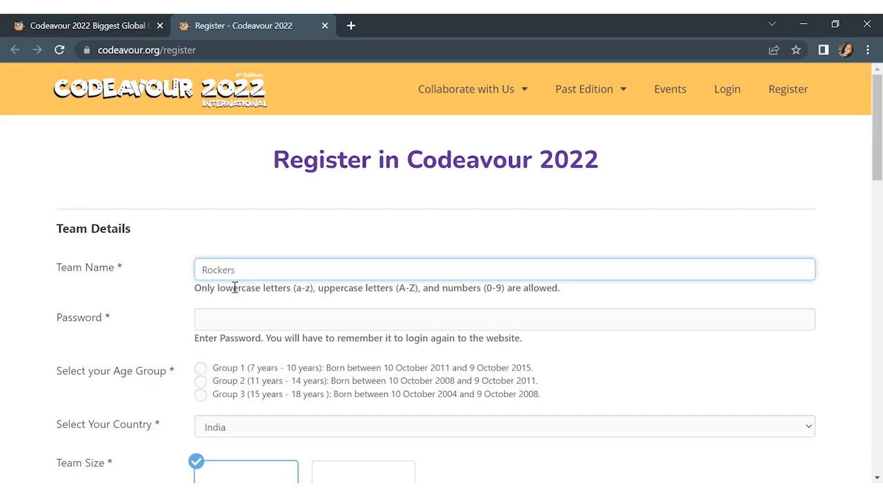
{"action": "left_click", "coordinate": [504, 318]}
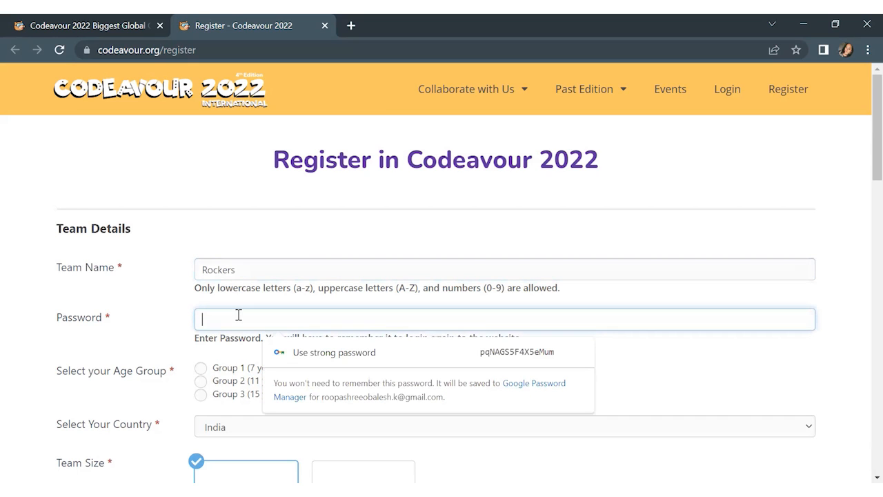
{"action": "type", "text": "••••••"}
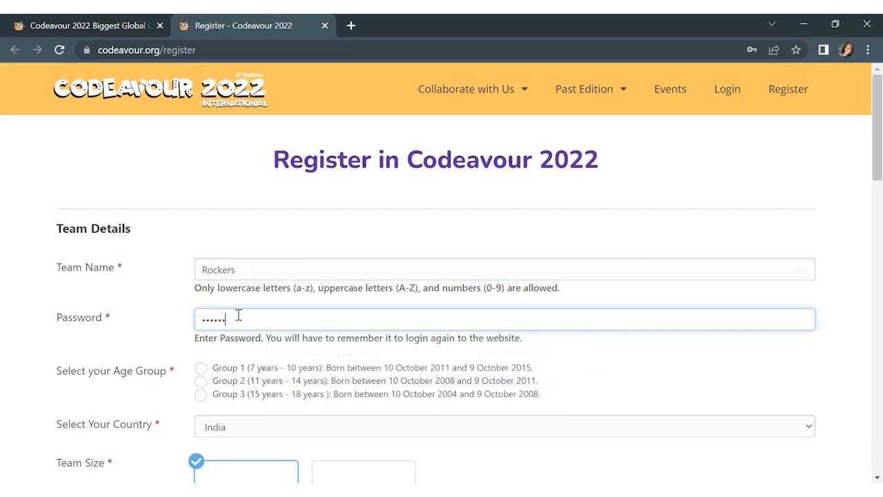
{"action": "type", "text": "••••"}
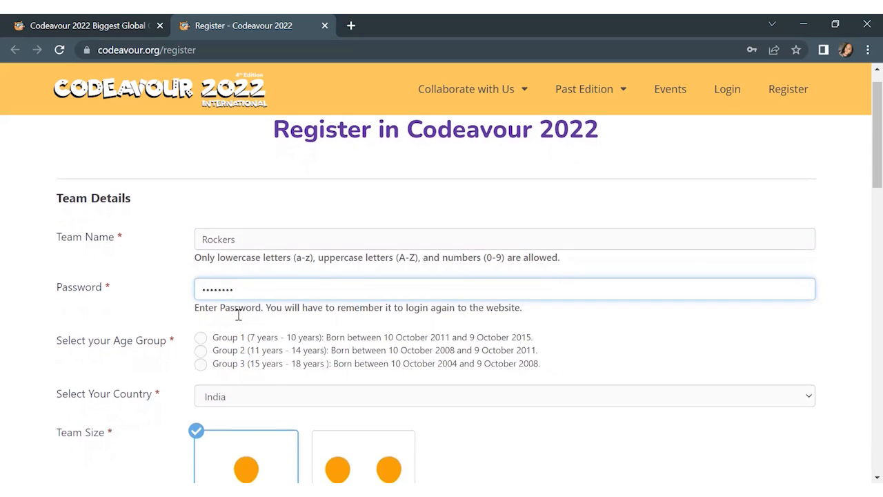
Choose age Group 2 (11–14 years) and keep India as the selected country
{"action": "scroll", "scroll_direction": "down", "scroll_amount": 3}
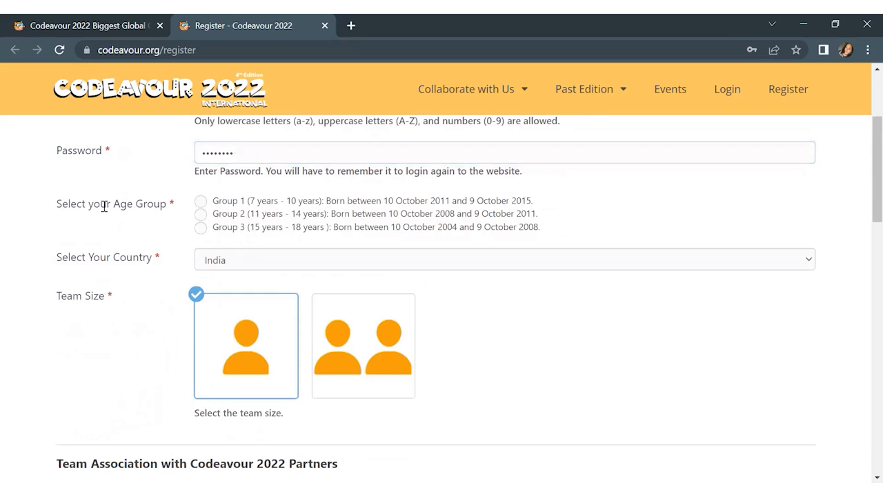
{"action": "mouse_move", "coordinate": [306, 211]}
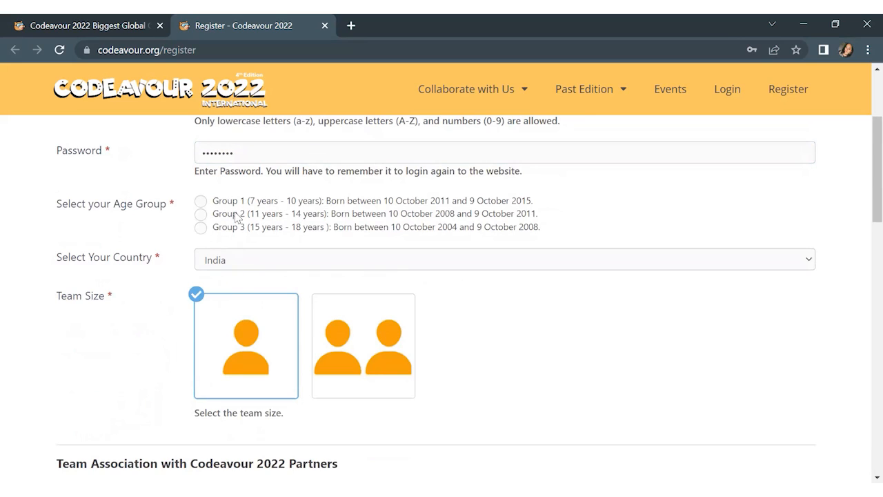
{"action": "mouse_move", "coordinate": [243, 240]}
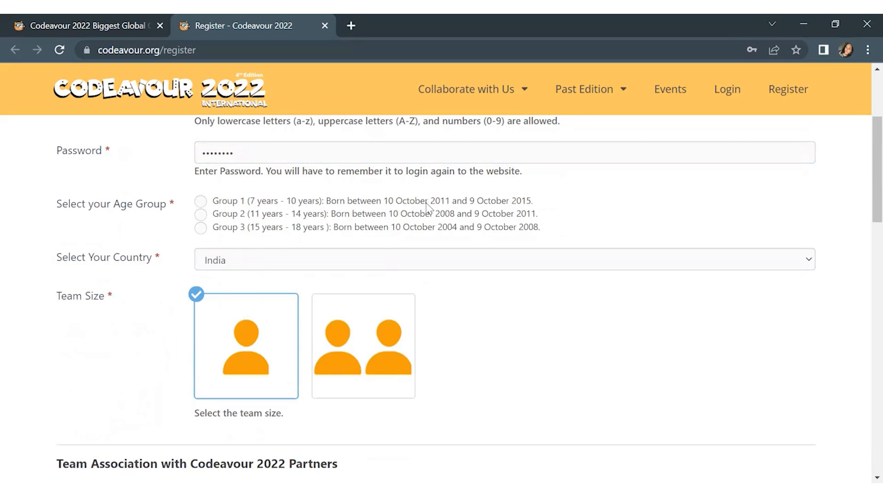
{"action": "mouse_move", "coordinate": [483, 226]}
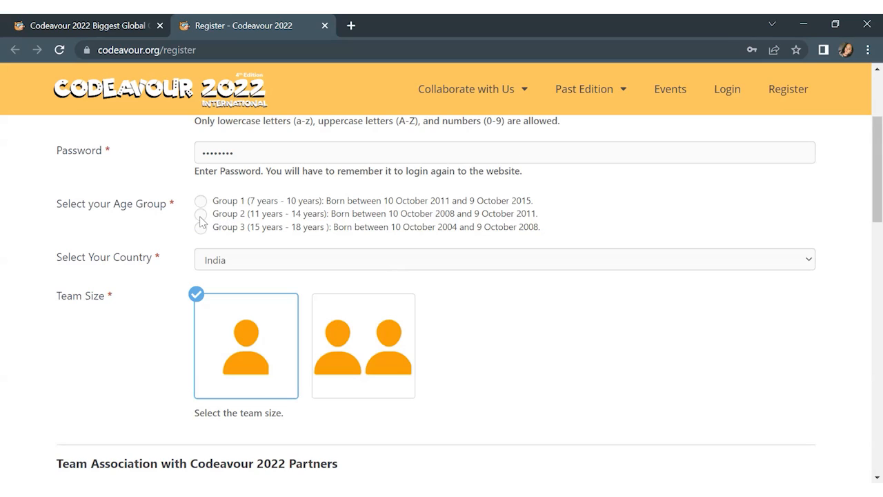
{"action": "left_click", "coordinate": [201, 213]}
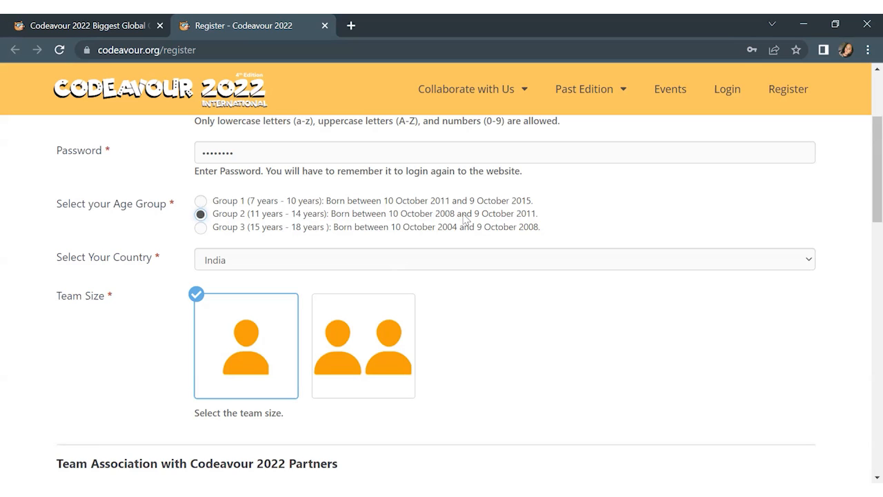
{"action": "scroll", "scroll_direction": "down", "scroll_amount": 3}
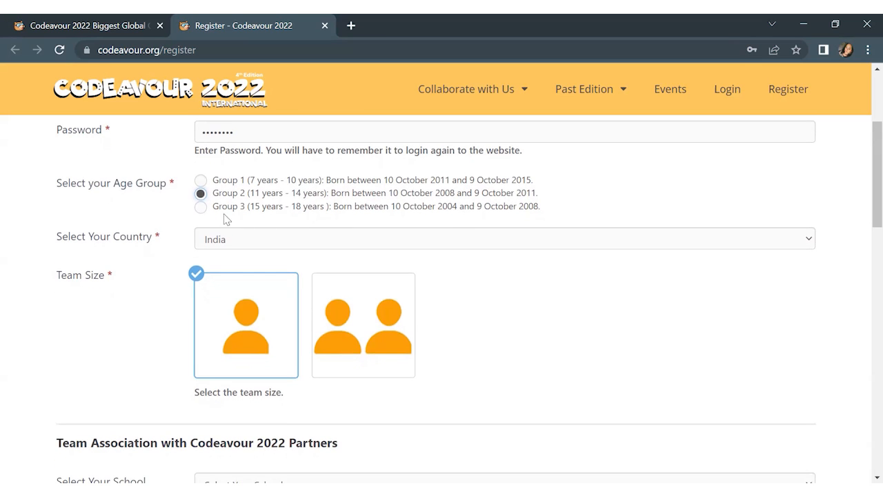
{"action": "mouse_move", "coordinate": [262, 240]}
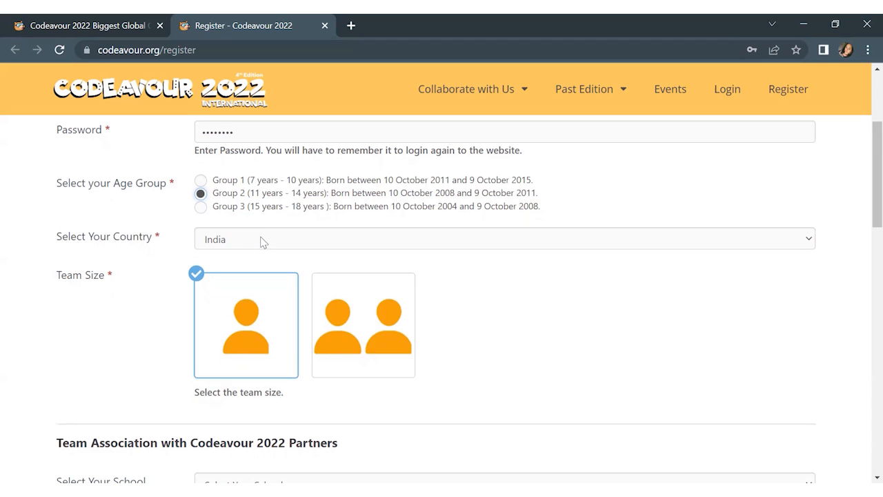
{"action": "left_click", "coordinate": [503, 239]}
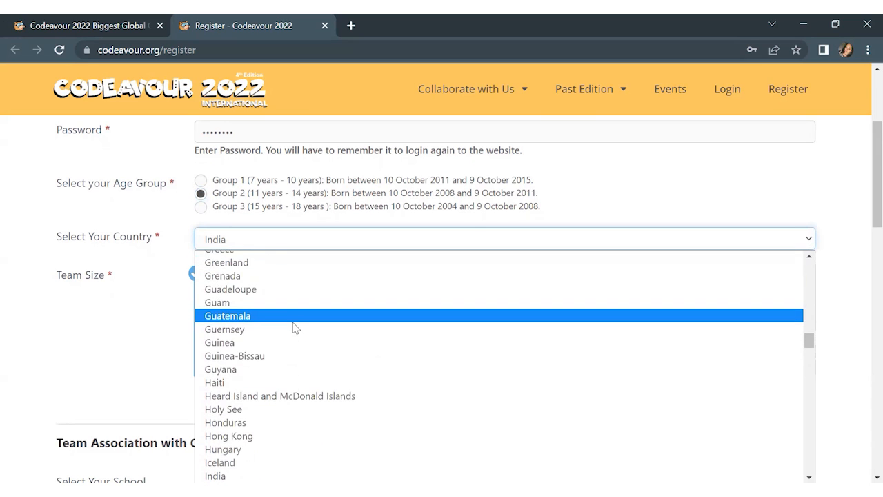
{"action": "scroll", "scroll_direction": "down", "scroll_amount": 3}
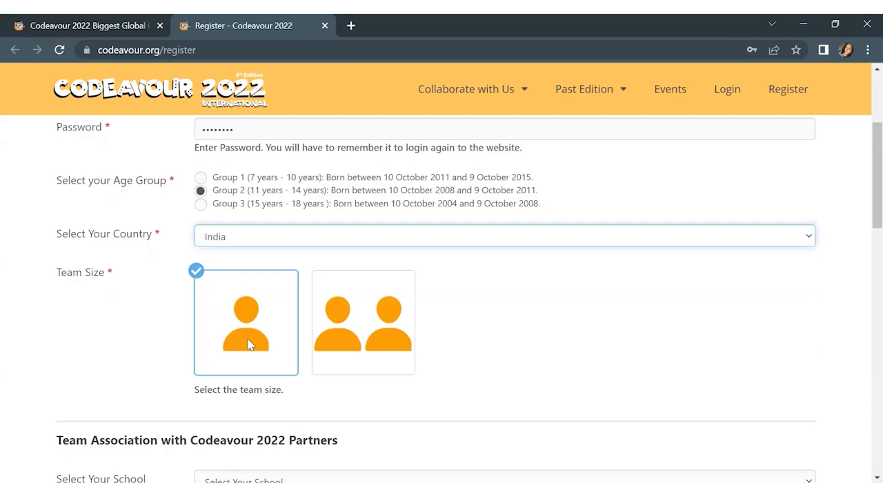
{"action": "scroll", "scroll_direction": "down", "scroll_amount": 3}
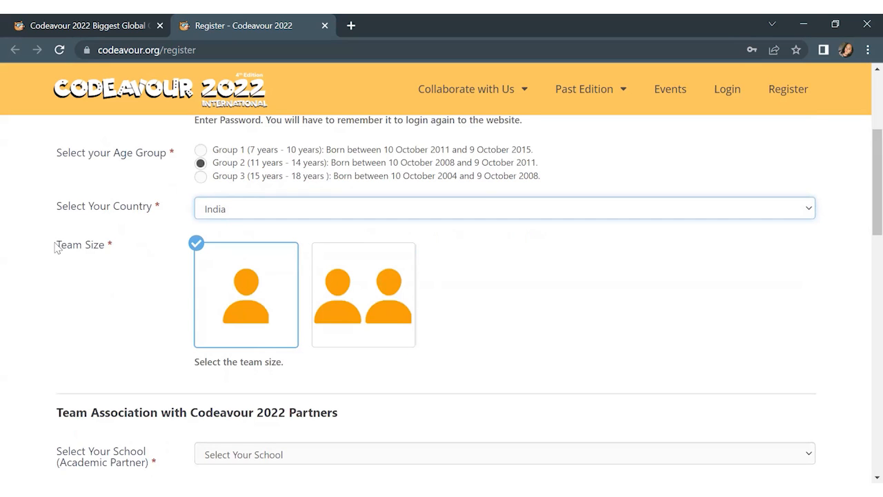
{"action": "scroll", "scroll_direction": "down", "scroll_amount": 3}
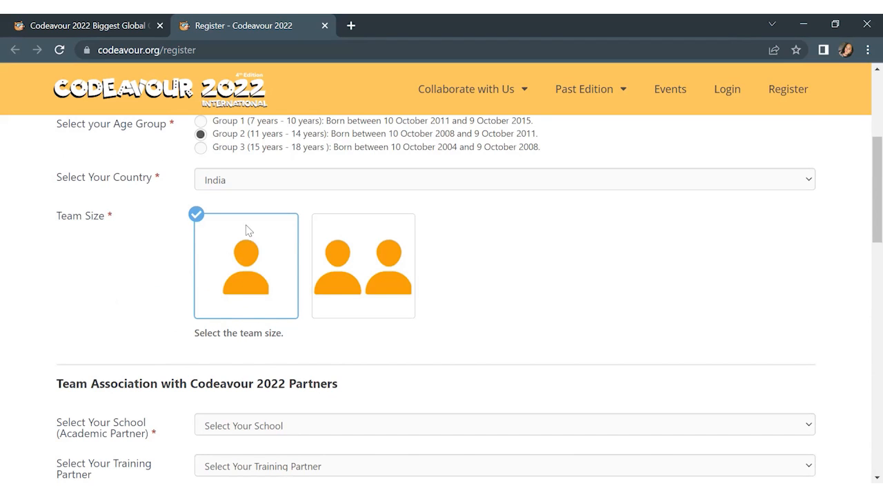
{"action": "mouse_move", "coordinate": [278, 365]}
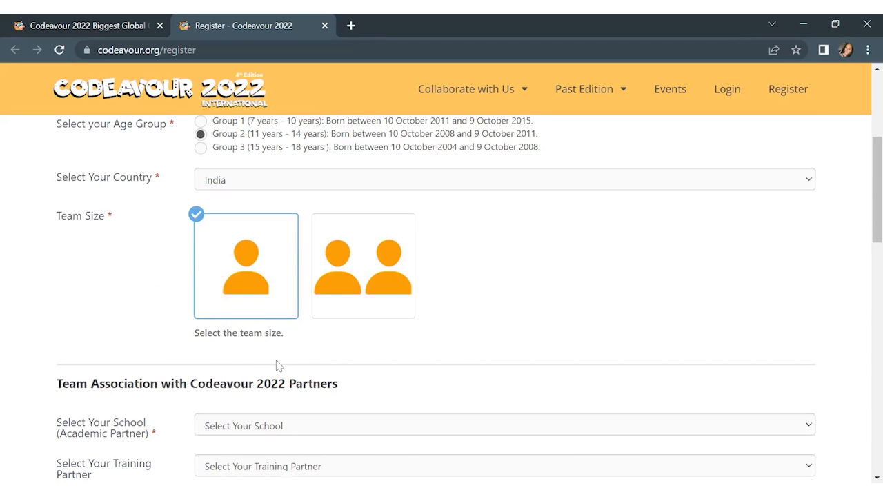
{"action": "scroll", "scroll_direction": "down", "scroll_amount": 3}
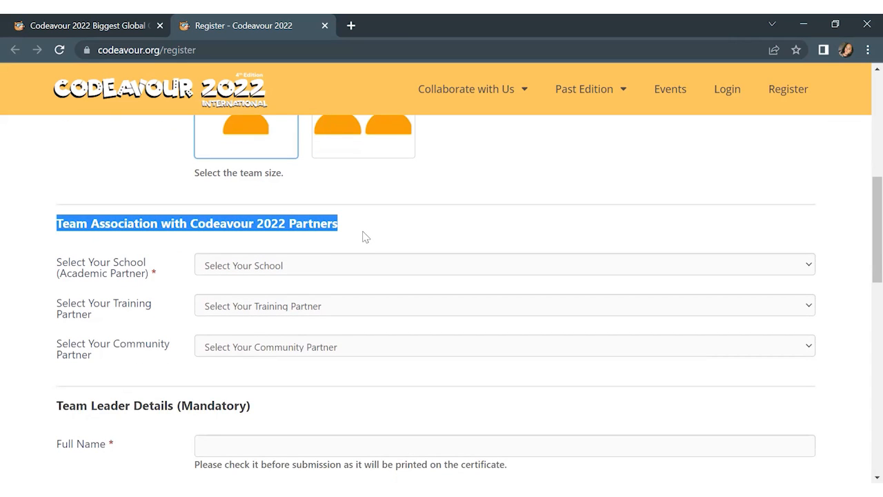
{"action": "mouse_move", "coordinate": [348, 274]}
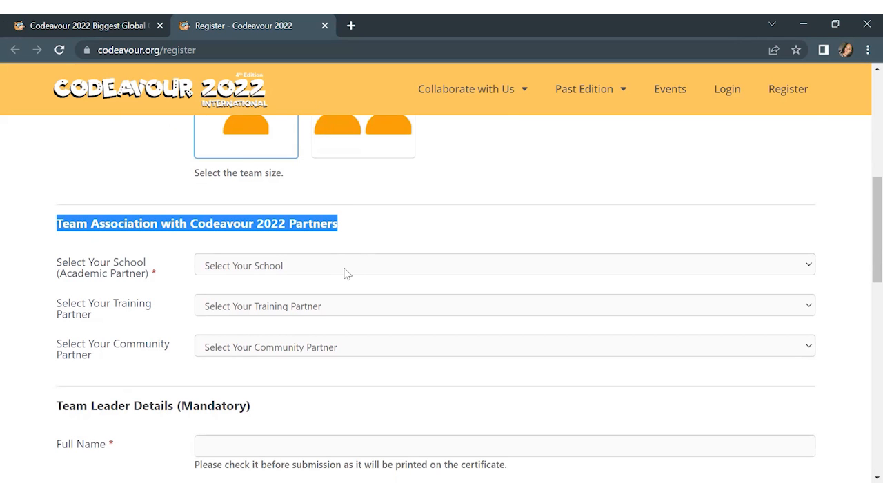
Set the school to Other and enter 'ABC' as the school name
{"action": "left_click", "coordinate": [504, 265]}
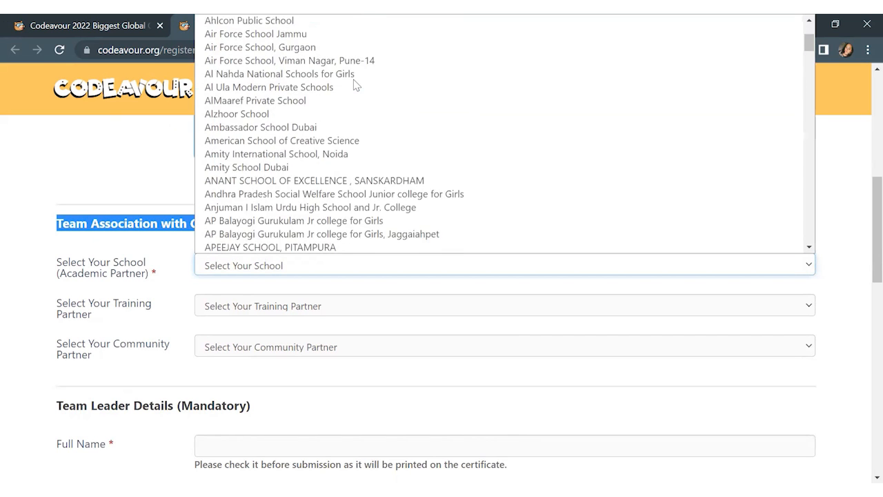
{"action": "scroll", "scroll_direction": "down", "scroll_amount": 3}
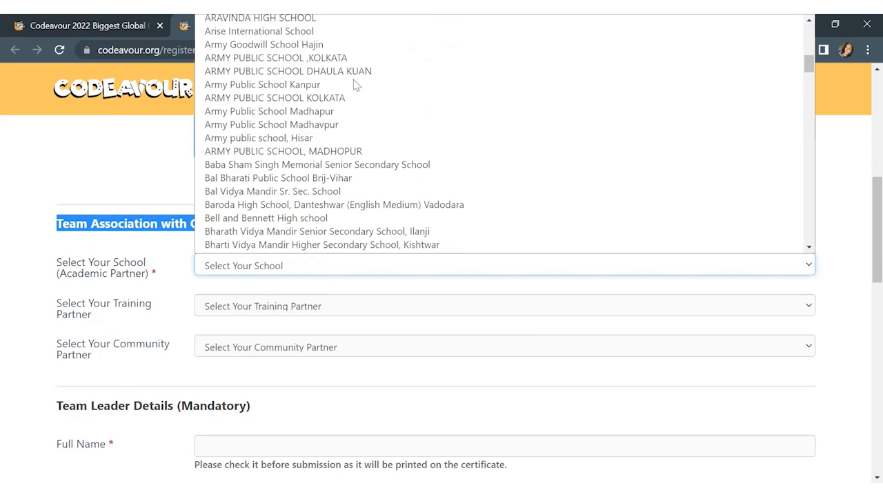
{"action": "scroll", "scroll_direction": "down", "scroll_amount": 3}
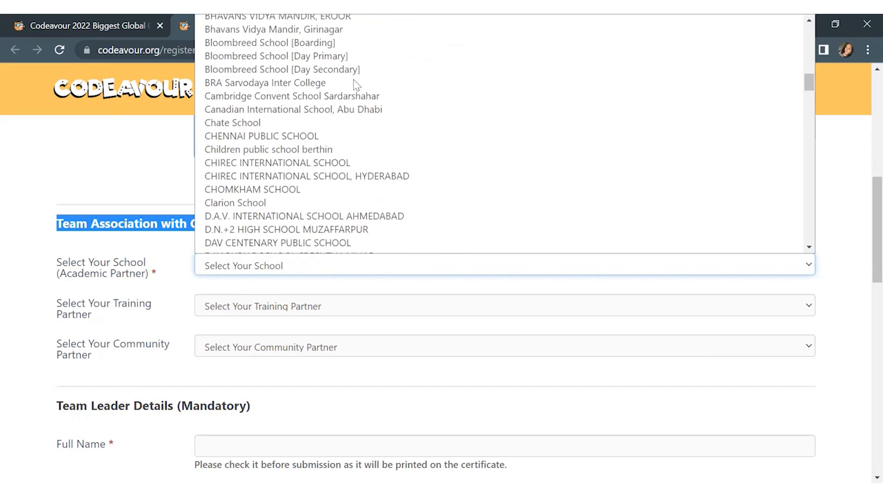
{"action": "scroll", "scroll_direction": "down", "scroll_amount": 3}
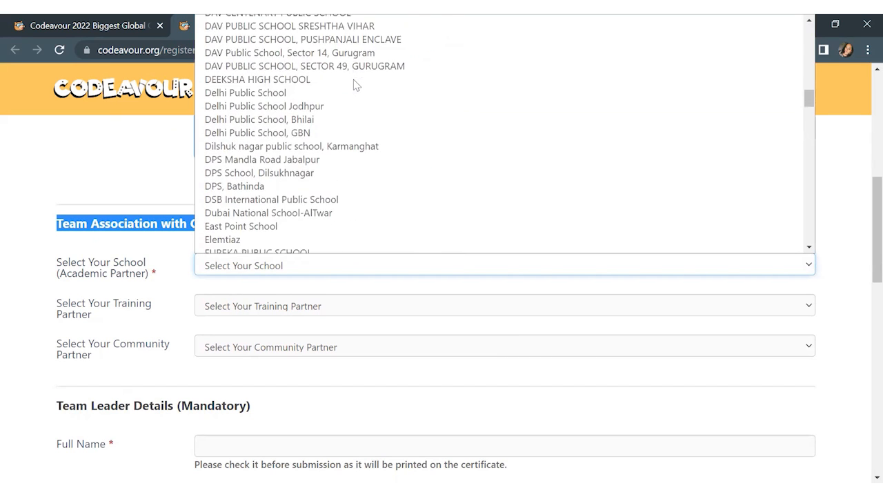
{"action": "scroll", "scroll_direction": "down", "scroll_amount": 3}
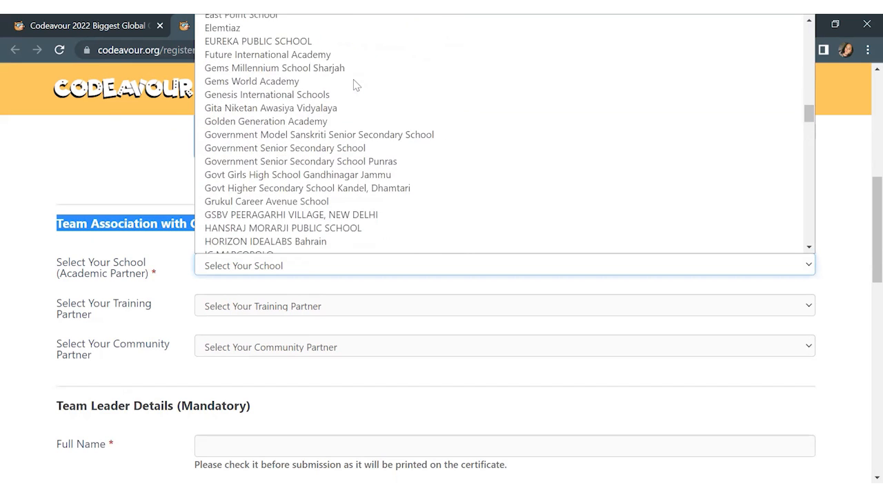
{"action": "scroll", "scroll_direction": "down", "scroll_amount": 3}
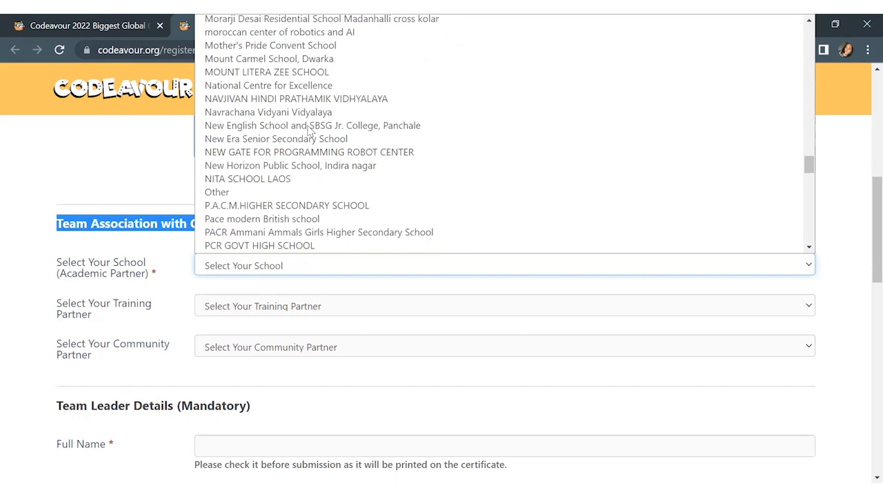
{"action": "left_click", "coordinate": [218, 192]}
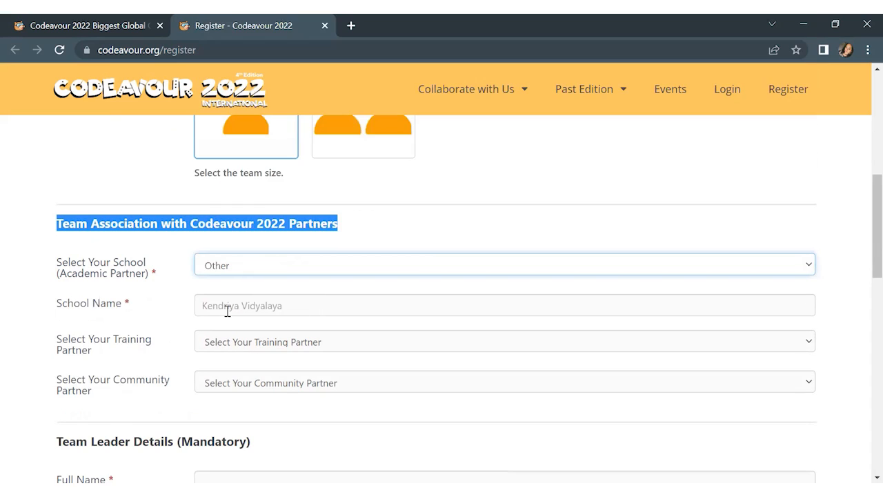
{"action": "type", "text": "ABC"}
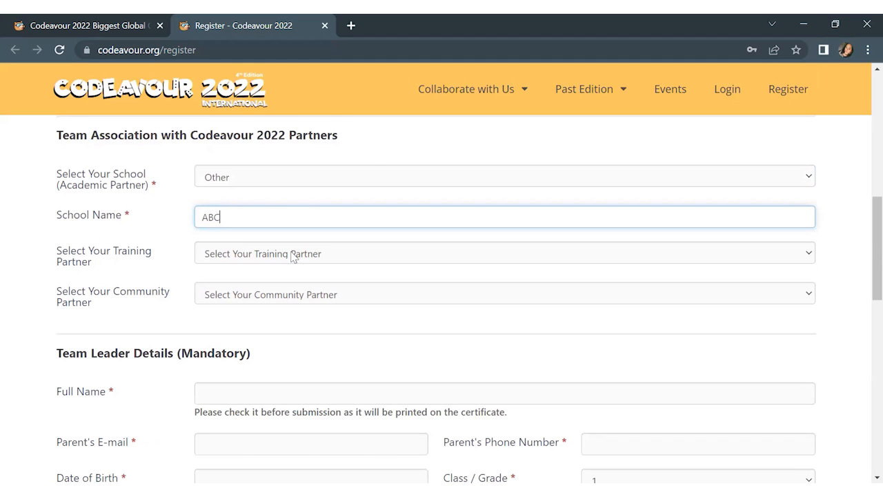
Set both the training partner and community partner to Not Applicable
{"action": "left_click", "coordinate": [504, 253]}
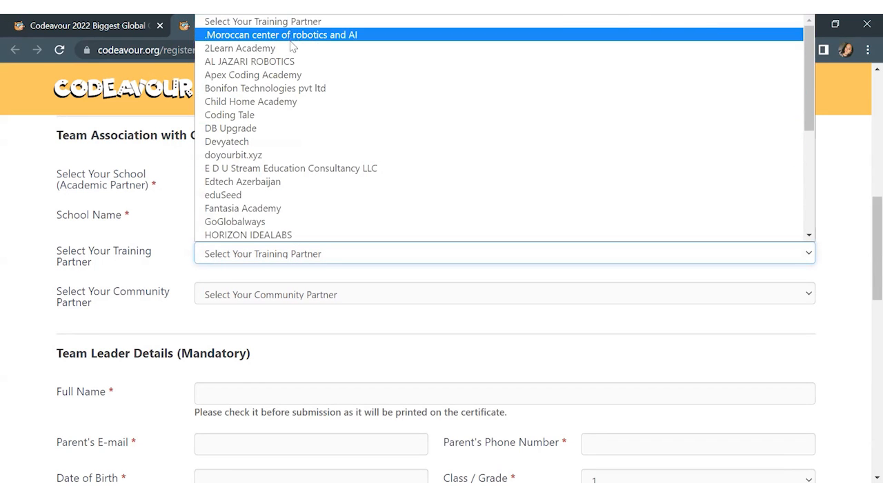
{"action": "mouse_move", "coordinate": [289, 128]}
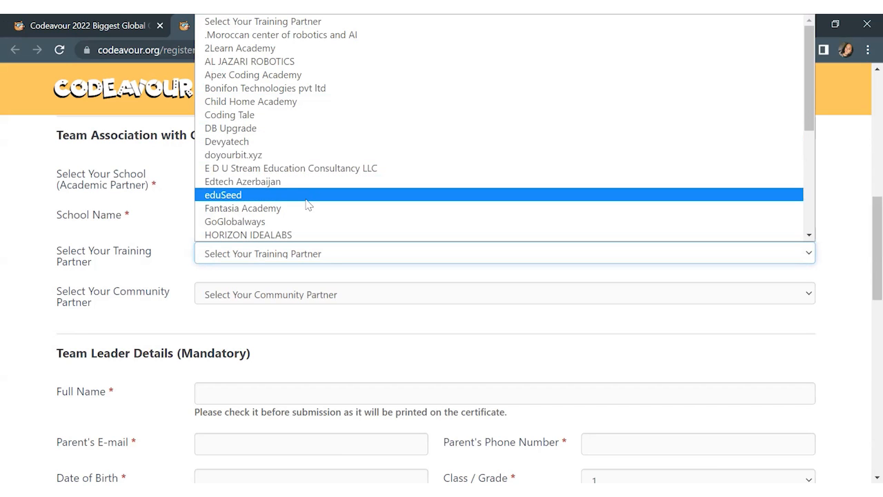
{"action": "scroll", "scroll_direction": "down", "scroll_amount": 3}
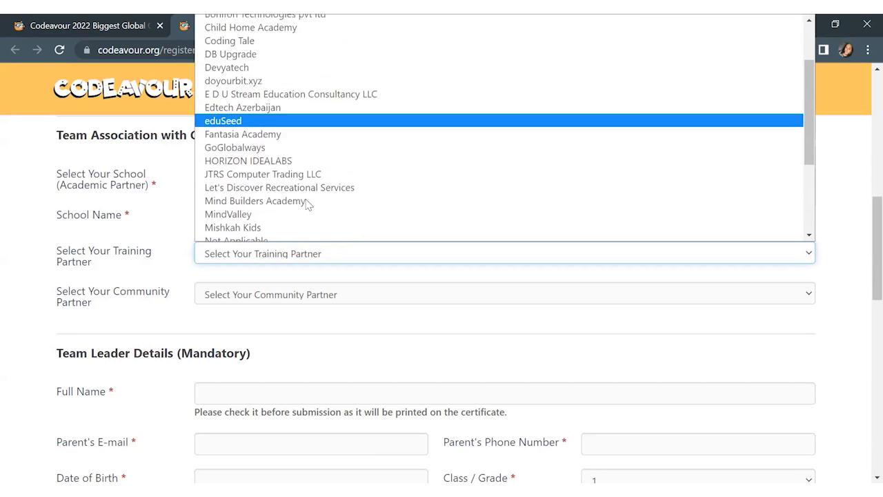
{"action": "scroll", "scroll_direction": "down", "scroll_amount": 3}
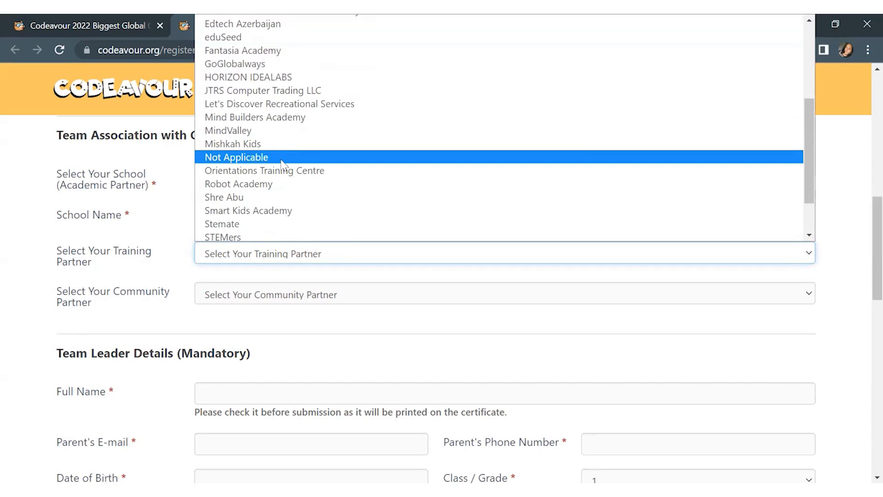
{"action": "left_click", "coordinate": [238, 157]}
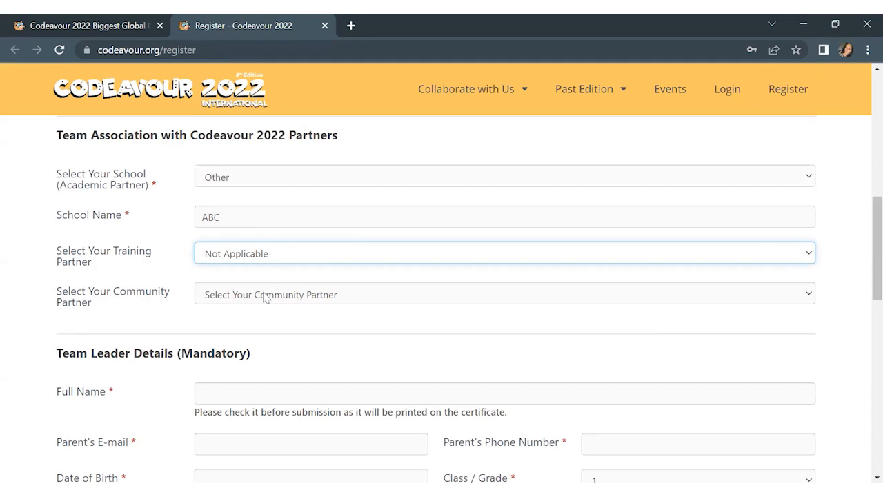
{"action": "mouse_move", "coordinate": [238, 300]}
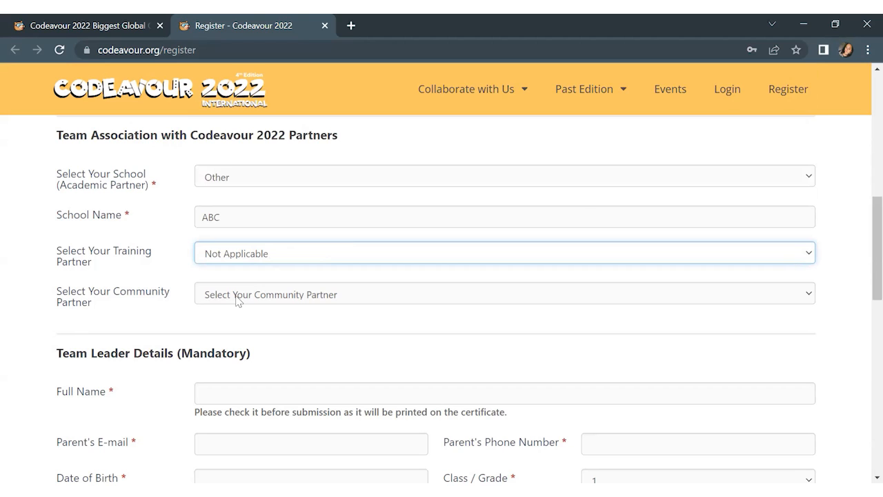
{"action": "left_click", "coordinate": [504, 295]}
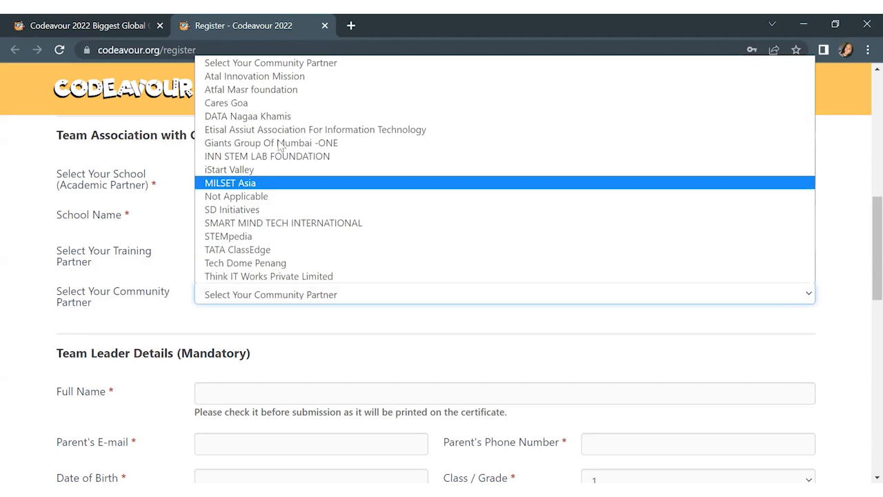
{"action": "mouse_move", "coordinate": [236, 196]}
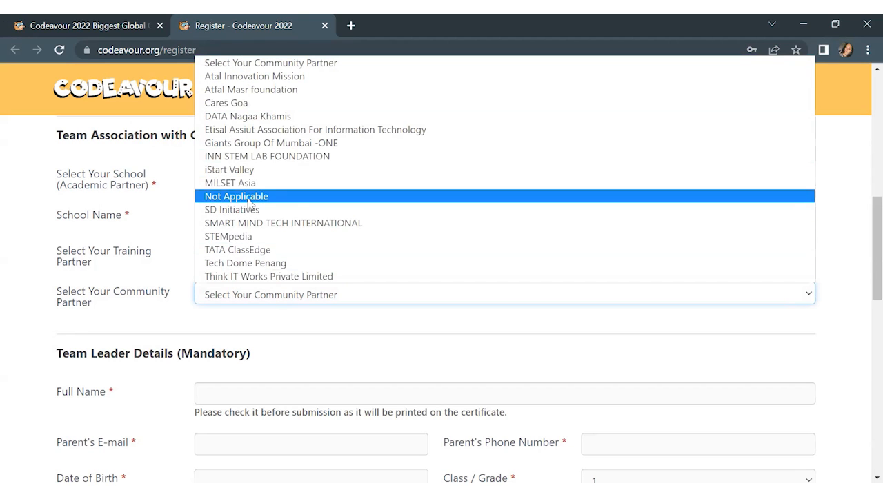
{"action": "left_click", "coordinate": [237, 195]}
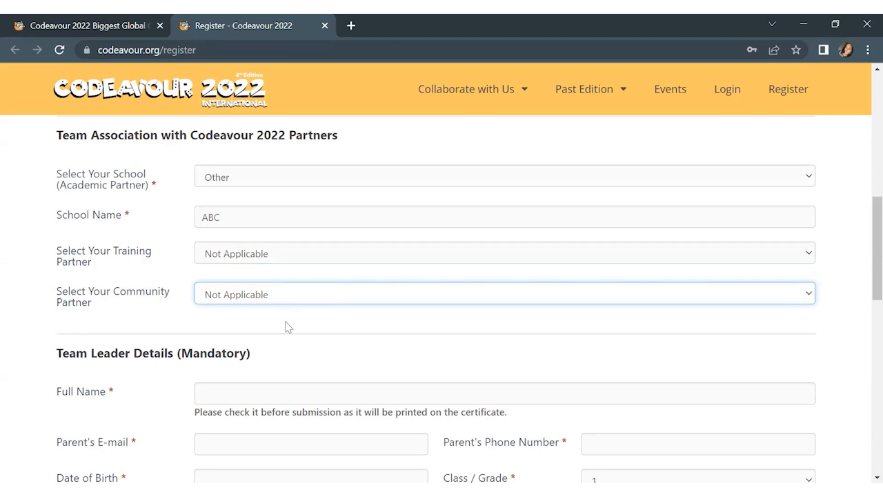
{"action": "scroll", "scroll_direction": "down", "scroll_amount": 3}
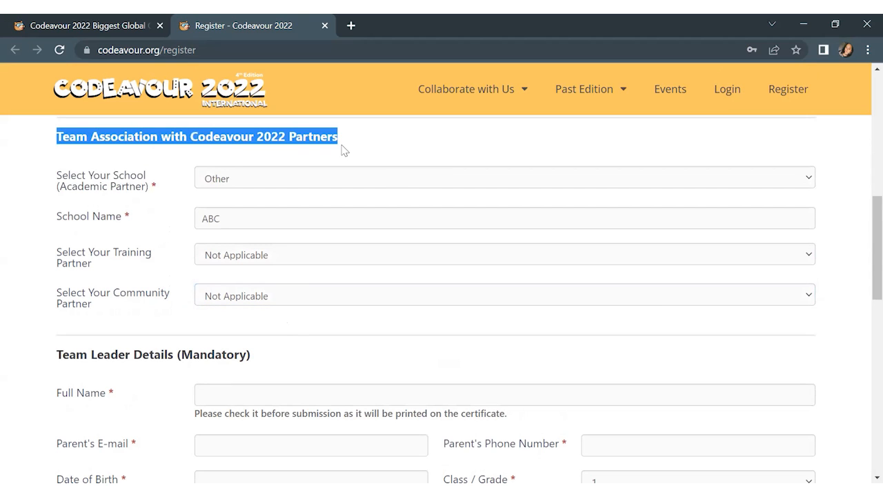
Fill in the team leader's full name 'Roopa' and the parent's gmail address
{"action": "scroll", "scroll_direction": "down", "scroll_amount": 3}
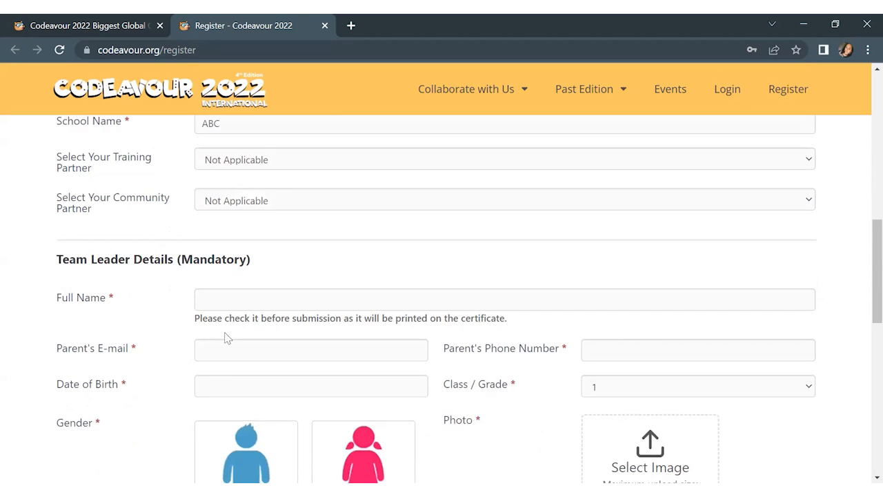
{"action": "triple_click", "coordinate": [154, 259]}
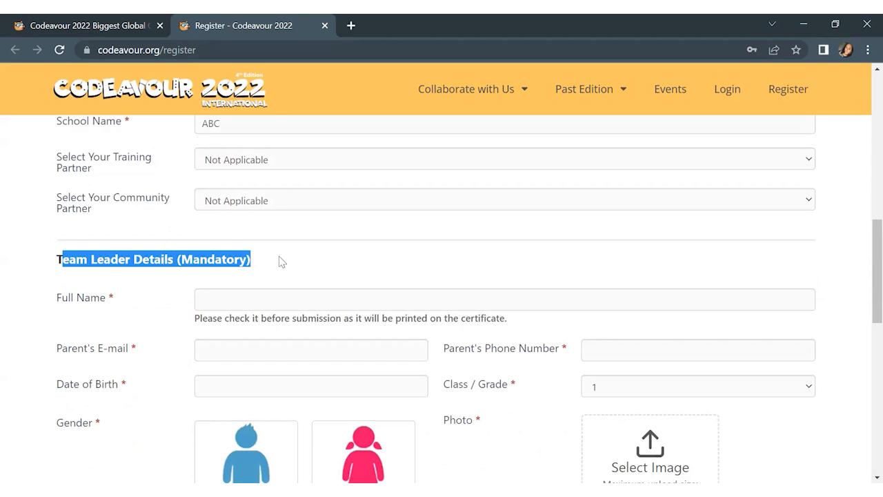
{"action": "scroll", "scroll_direction": "down", "scroll_amount": 3}
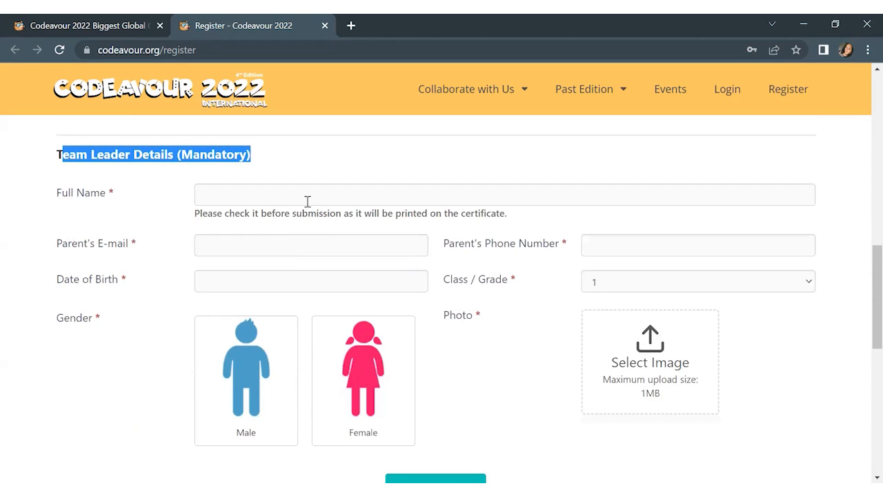
{"action": "type", "text": "Roopa"}
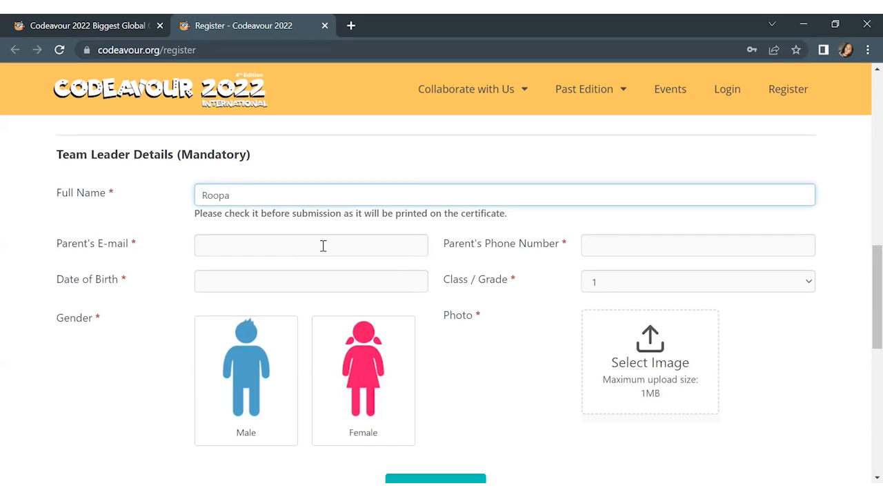
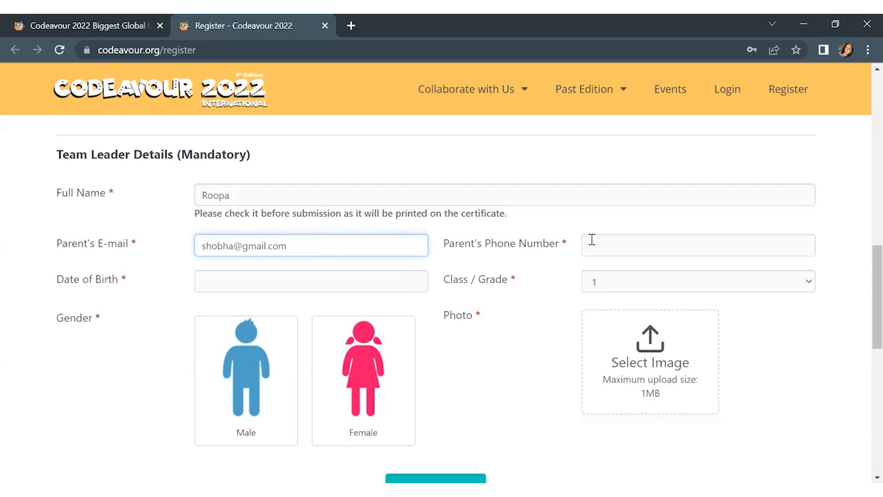
Enter the parent's phone number starting 90876 in Team Leader Details
{"action": "left_click", "coordinate": [697, 246]}
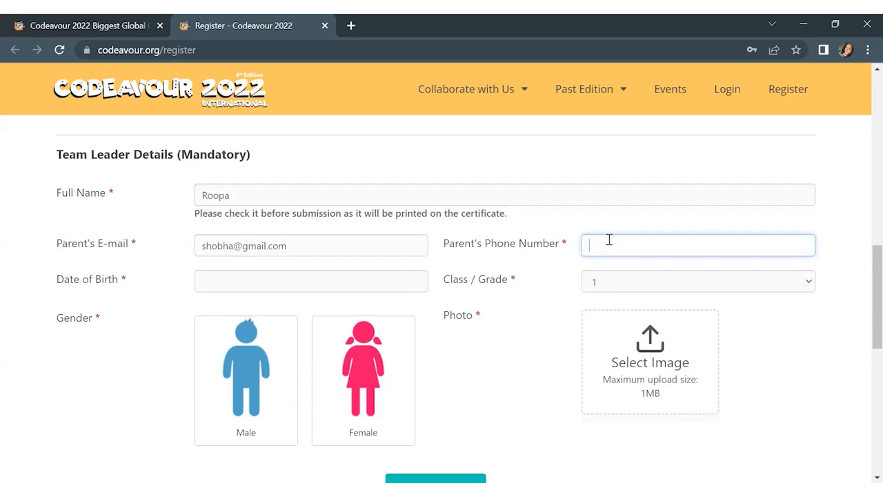
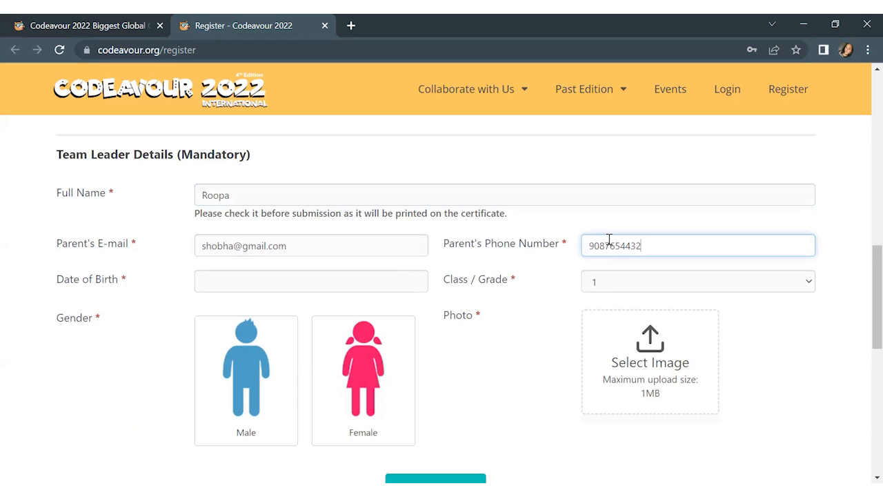
{"action": "left_click", "coordinate": [311, 280]}
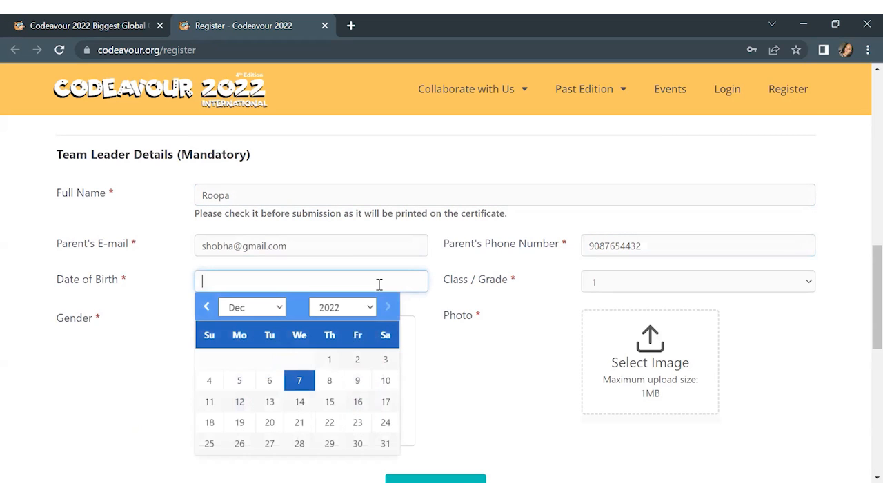
{"action": "scroll", "scroll_direction": "down", "scroll_amount": 3}
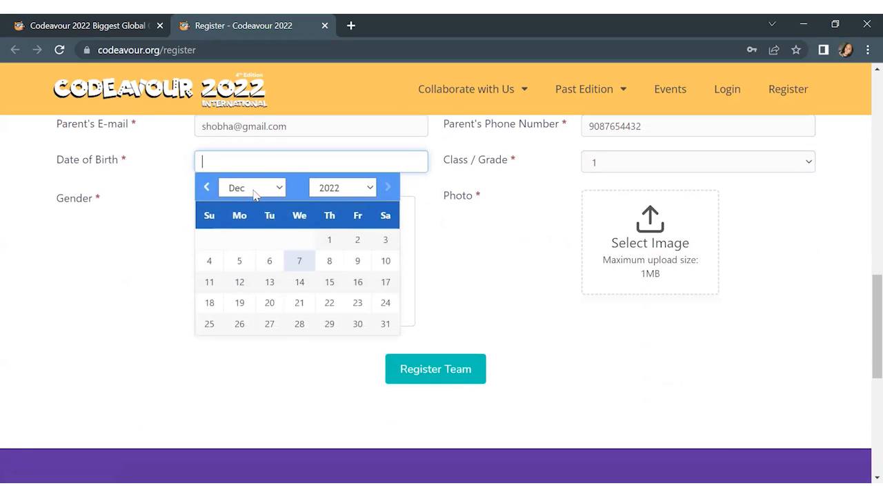
{"action": "left_click", "coordinate": [251, 188]}
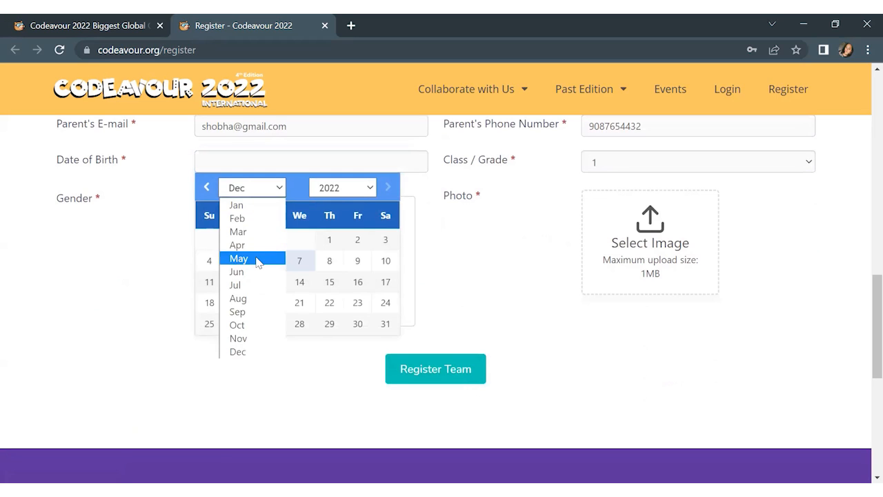
{"action": "left_click", "coordinate": [238, 258]}
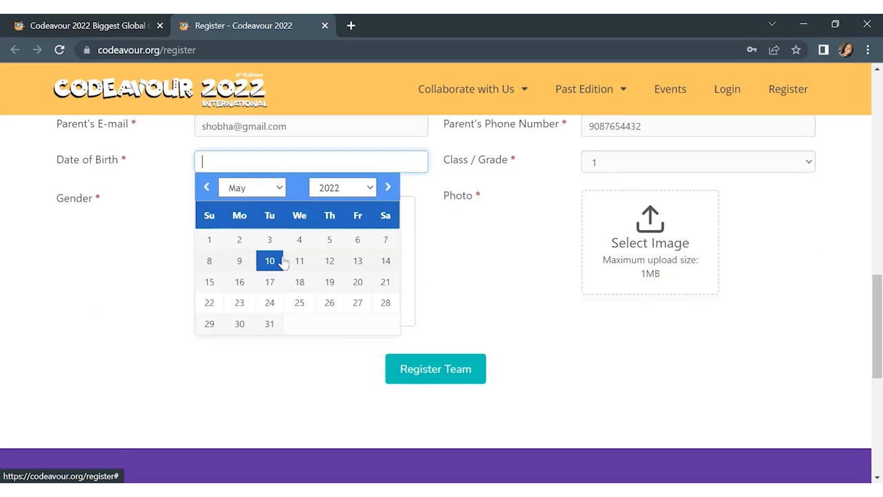
{"action": "left_click", "coordinate": [342, 188]}
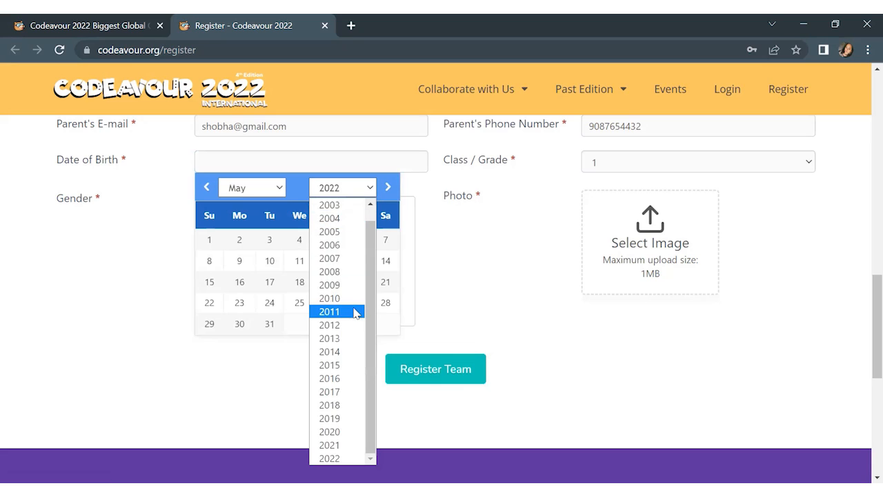
{"action": "left_click", "coordinate": [328, 312]}
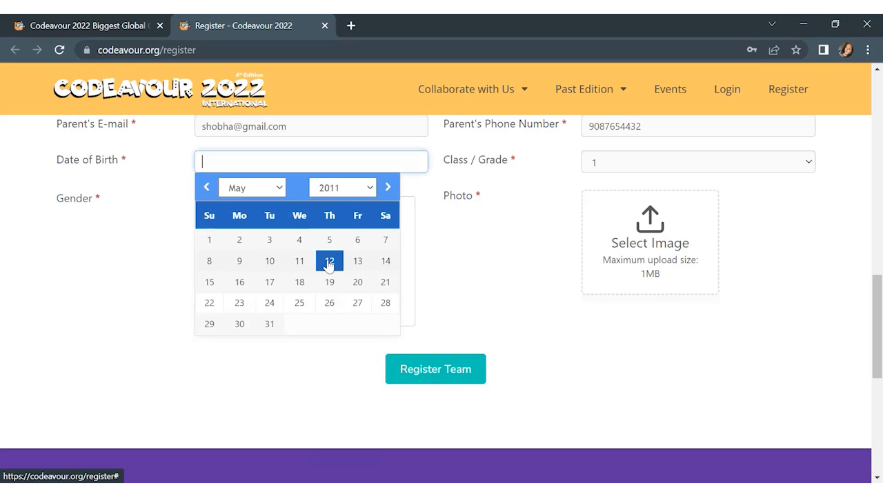
{"action": "left_click", "coordinate": [328, 261]}
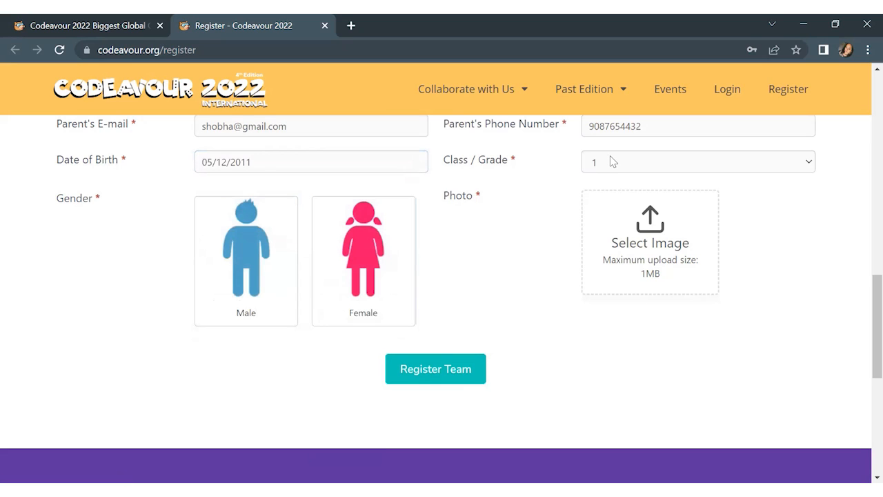
Set Class/Grade to 2, choose Female and start selecting a photo
{"action": "left_click", "coordinate": [697, 162]}
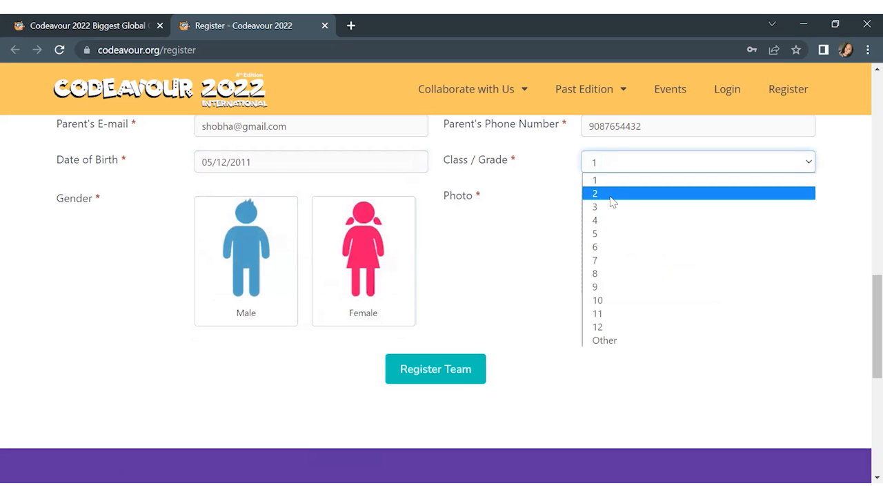
{"action": "left_click", "coordinate": [595, 193]}
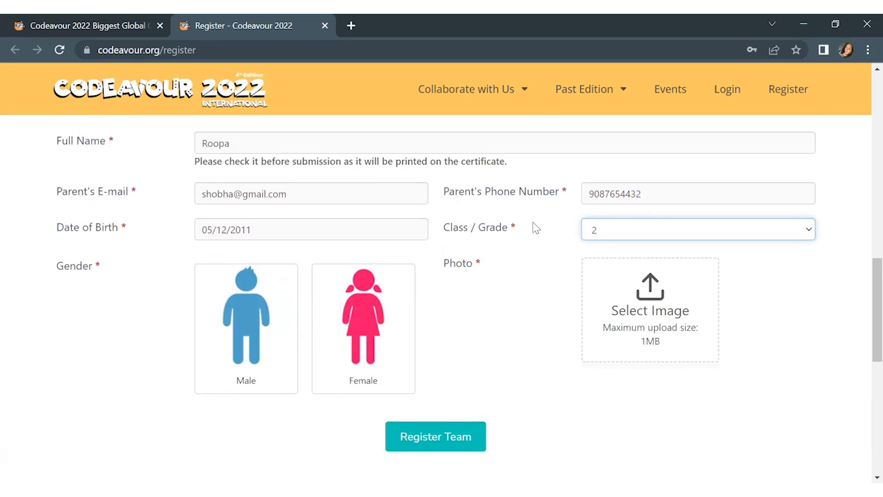
{"action": "mouse_move", "coordinate": [624, 243]}
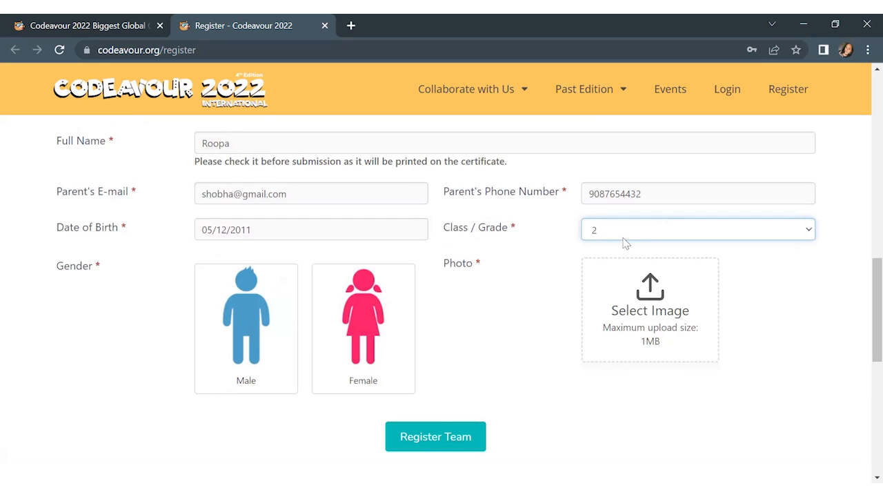
{"action": "scroll", "scroll_direction": "down", "scroll_amount": 3}
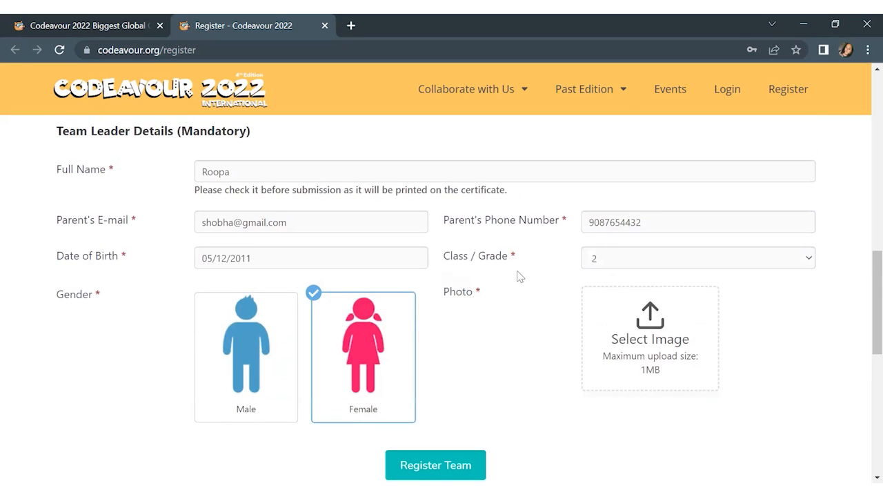
{"action": "mouse_move", "coordinate": [660, 364]}
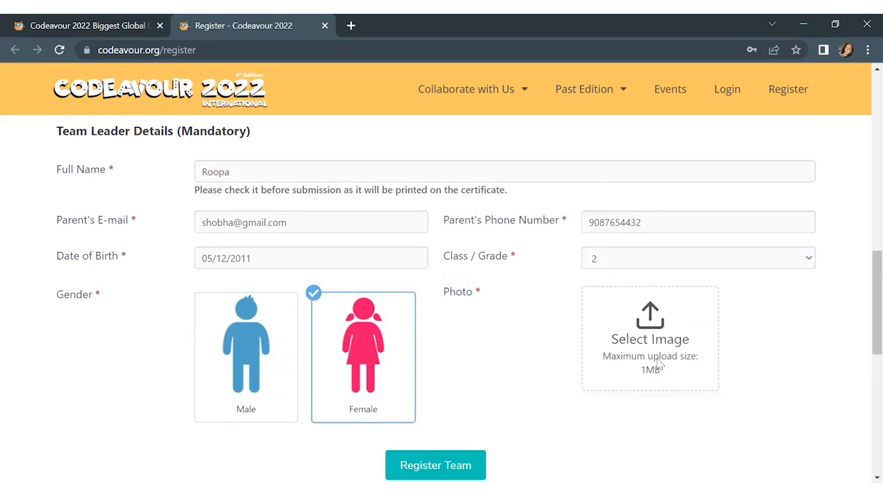
{"action": "left_click", "coordinate": [649, 337]}
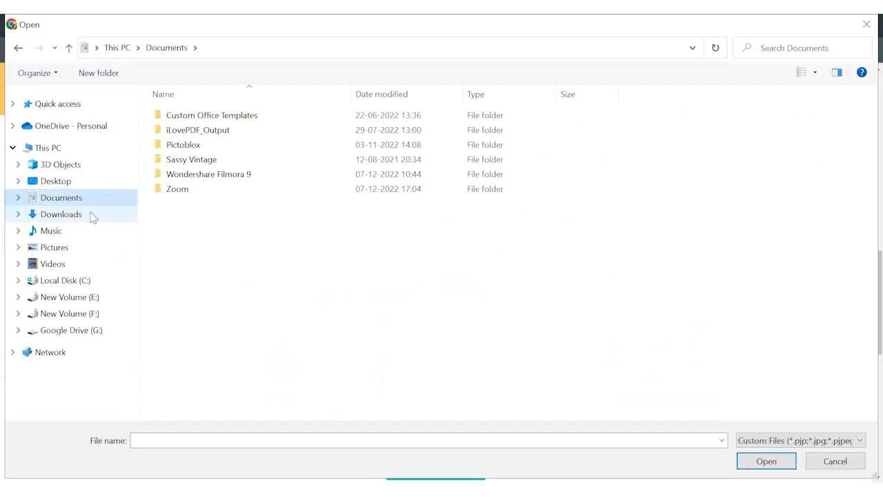
Choose me.jpeg from the Downloads folder as the leader's photo
{"action": "left_click", "coordinate": [61, 214]}
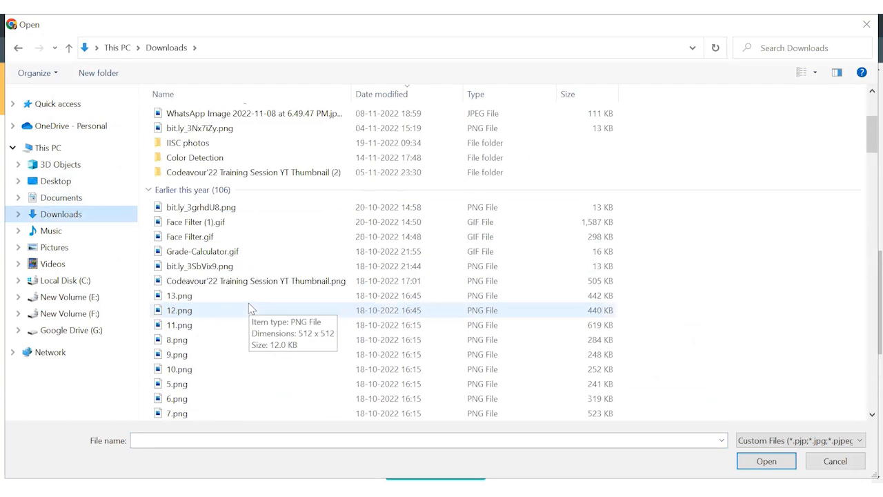
{"action": "scroll", "scroll_direction": "down", "scroll_amount": 3}
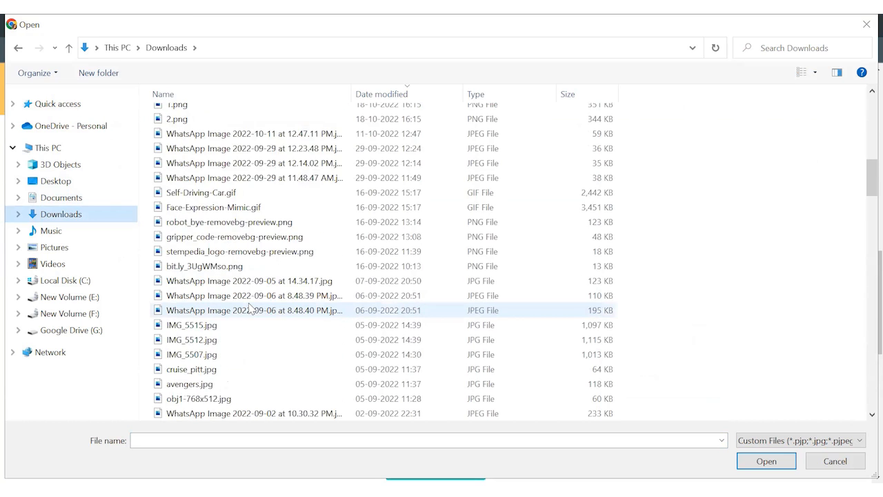
{"action": "scroll", "scroll_direction": "down", "scroll_amount": 3}
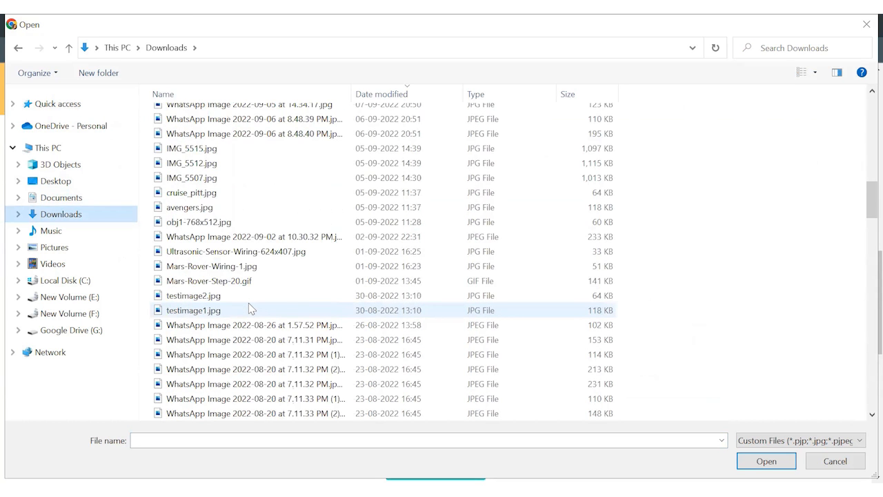
{"action": "scroll", "scroll_direction": "down", "scroll_amount": 3}
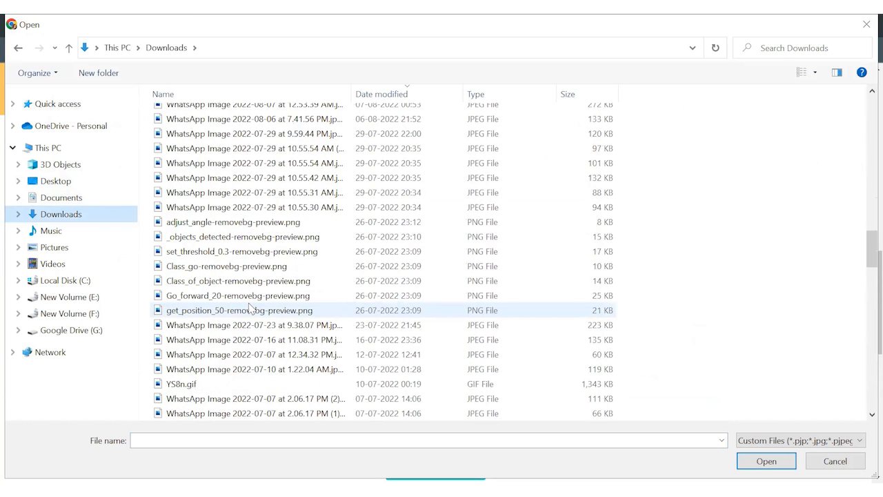
{"action": "scroll", "scroll_direction": "down", "scroll_amount": 3}
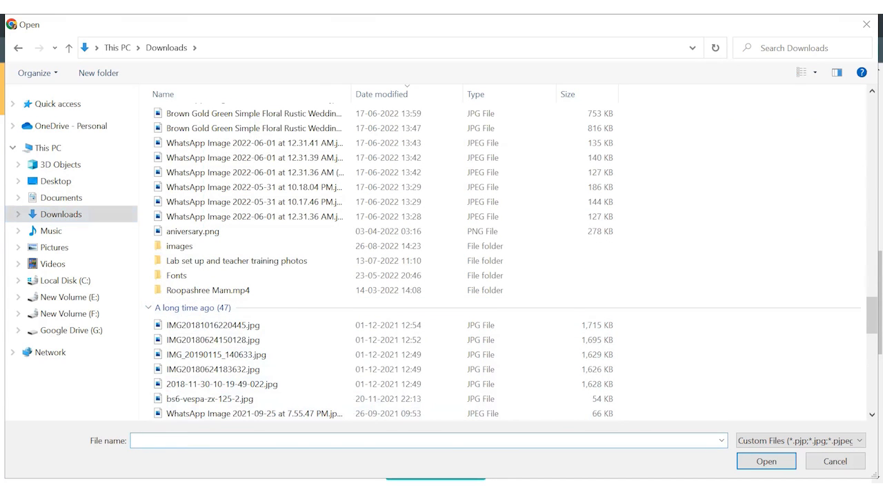
{"action": "type", "text": "me.jpeg"}
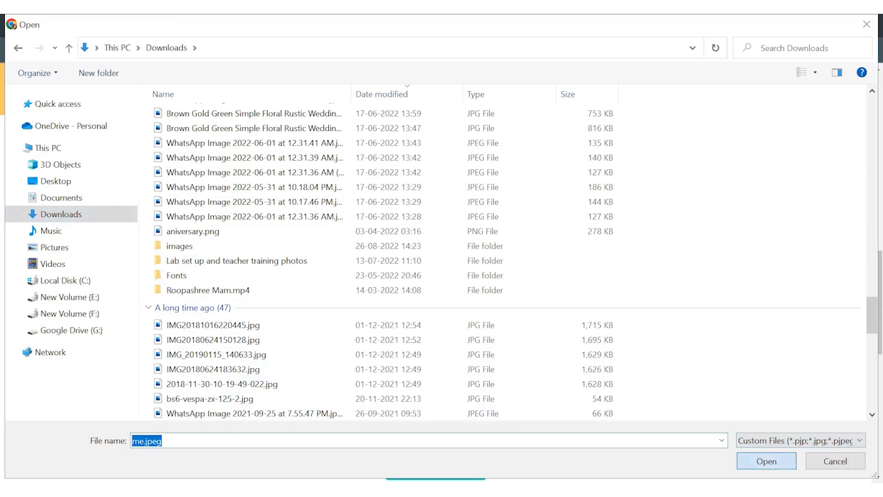
{"action": "left_click", "coordinate": [766, 461]}
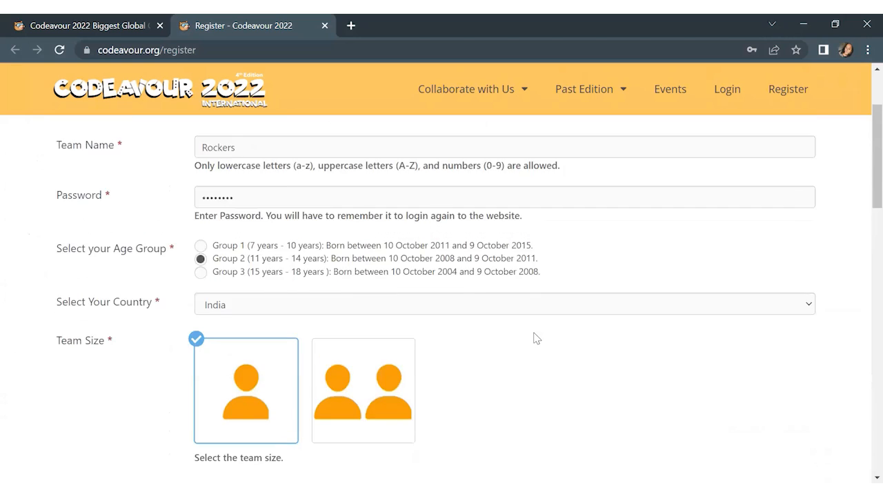
{"action": "scroll", "scroll_direction": "down", "scroll_amount": 3}
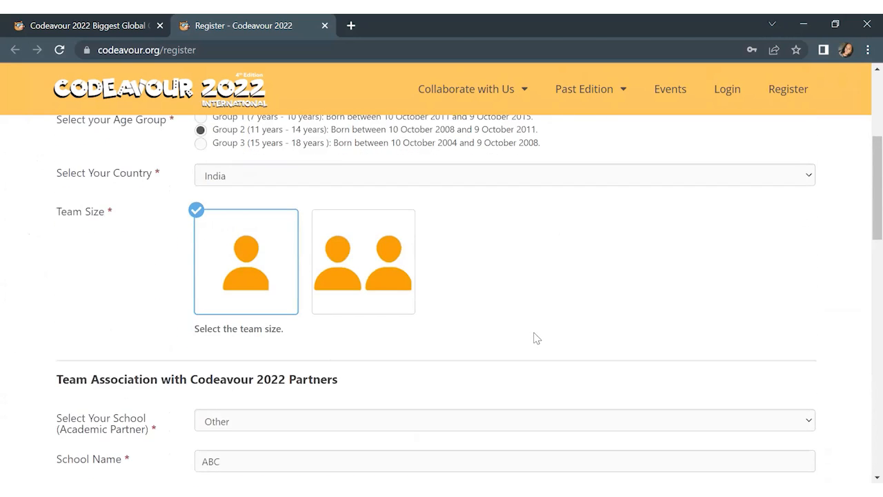
{"action": "scroll", "scroll_direction": "down", "scroll_amount": 3}
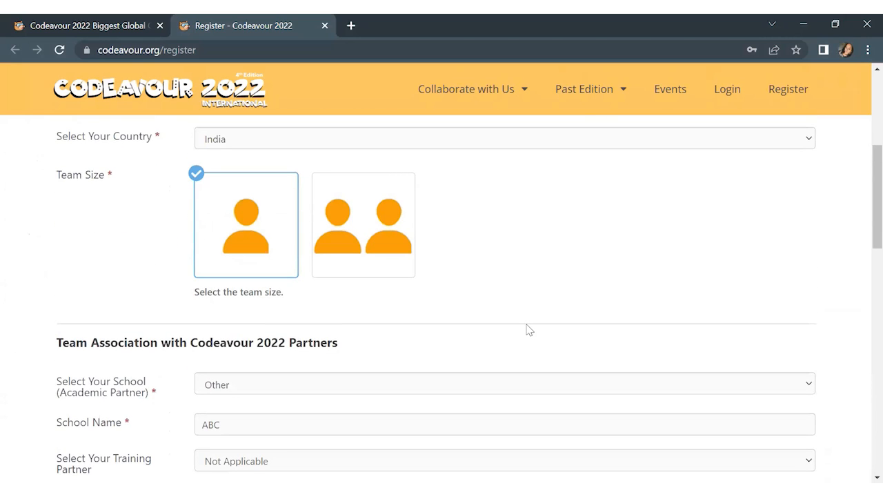
{"action": "left_click", "coordinate": [363, 224]}
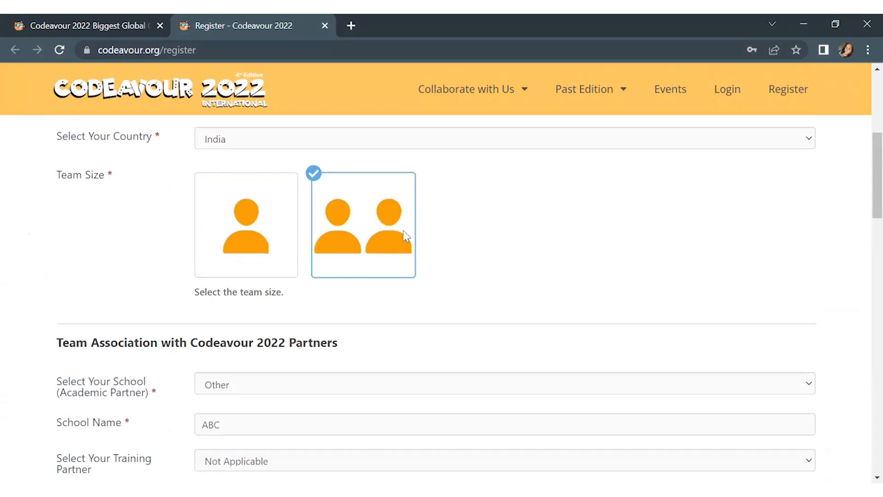
{"action": "scroll", "scroll_direction": "down", "scroll_amount": 3}
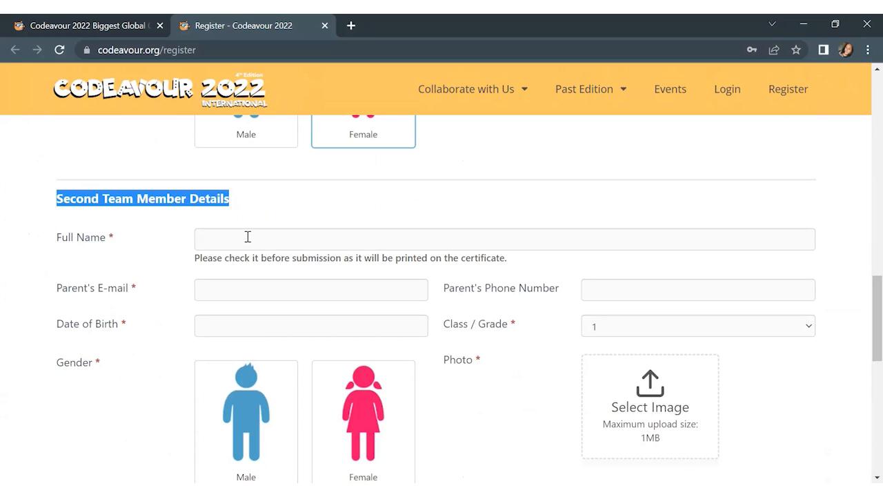
{"action": "left_click", "coordinate": [504, 239]}
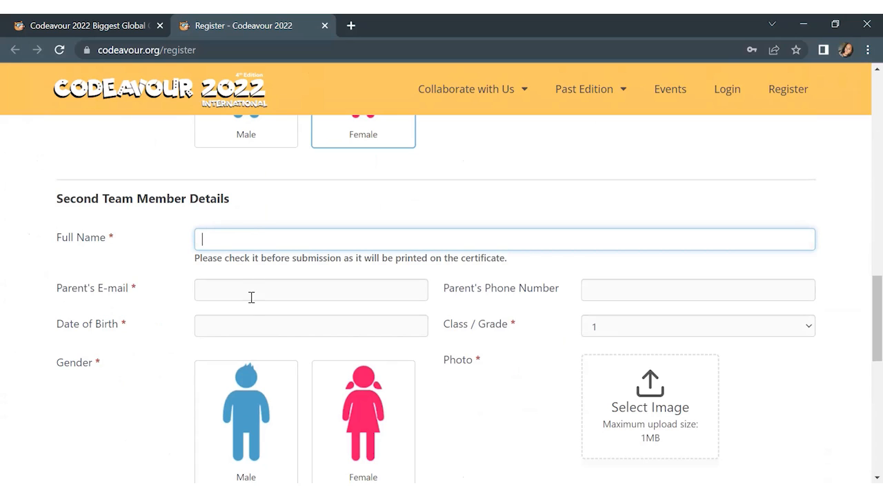
{"action": "scroll", "scroll_direction": "down", "scroll_amount": 3}
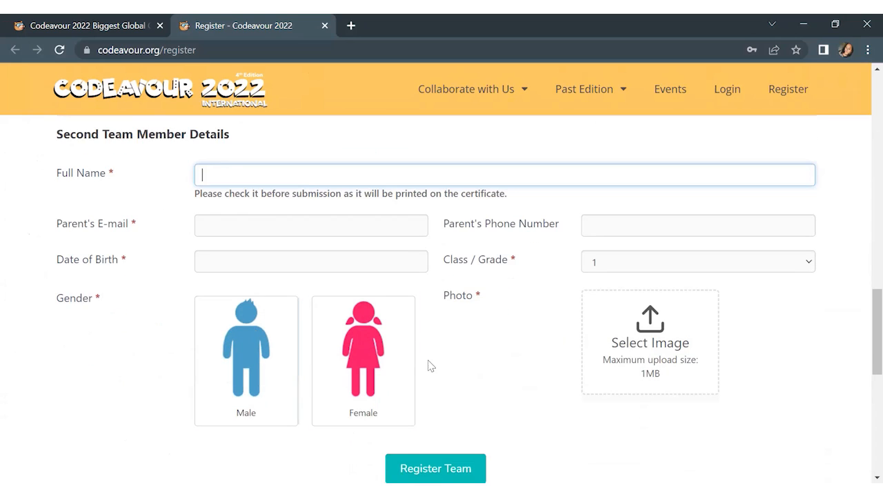
{"action": "mouse_move", "coordinate": [486, 352]}
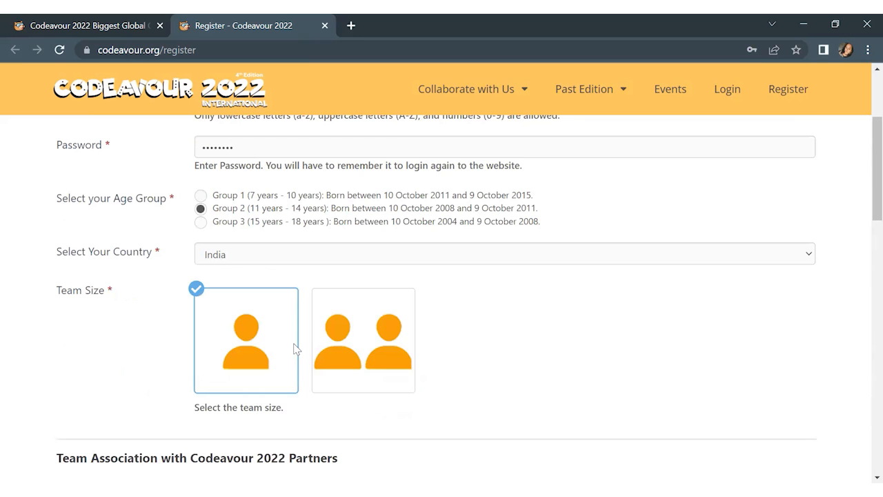
Submit the completed form with Register Team, reaching the ₹1,000 checkout
{"action": "scroll", "scroll_direction": "down", "scroll_amount": 3}
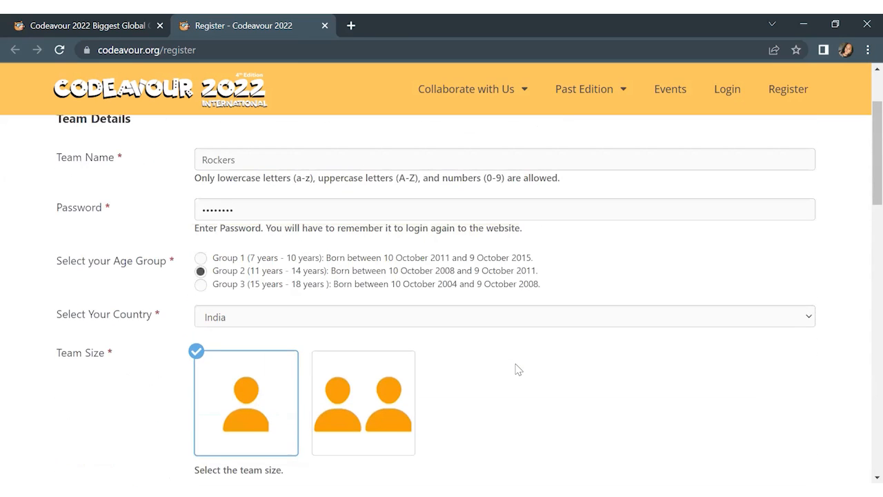
{"action": "scroll", "scroll_direction": "down", "scroll_amount": 3}
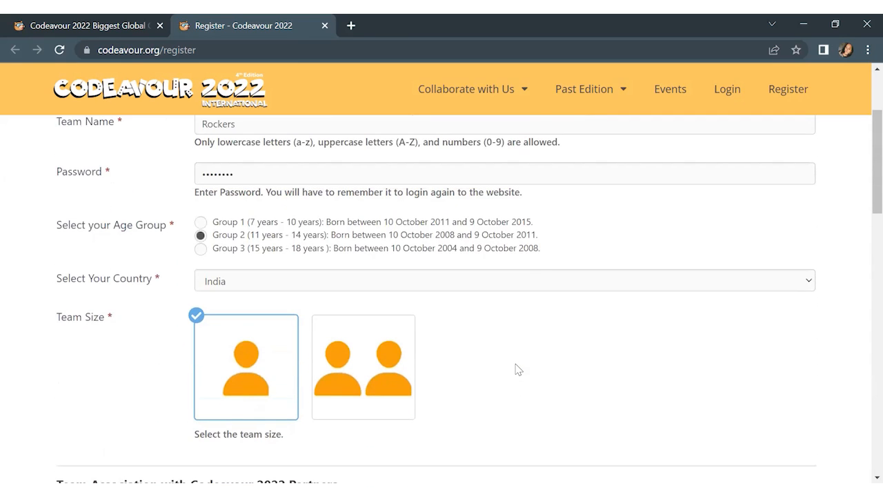
{"action": "scroll", "scroll_direction": "down", "scroll_amount": 3}
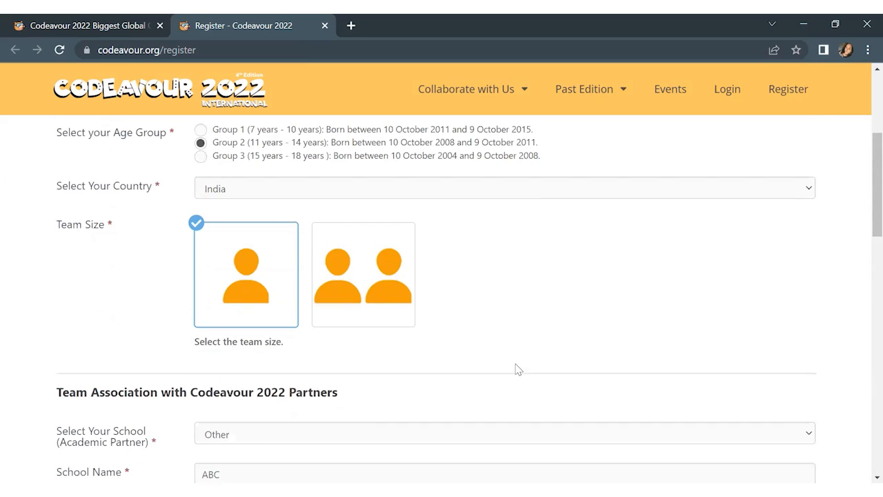
{"action": "scroll", "scroll_direction": "down", "scroll_amount": 3}
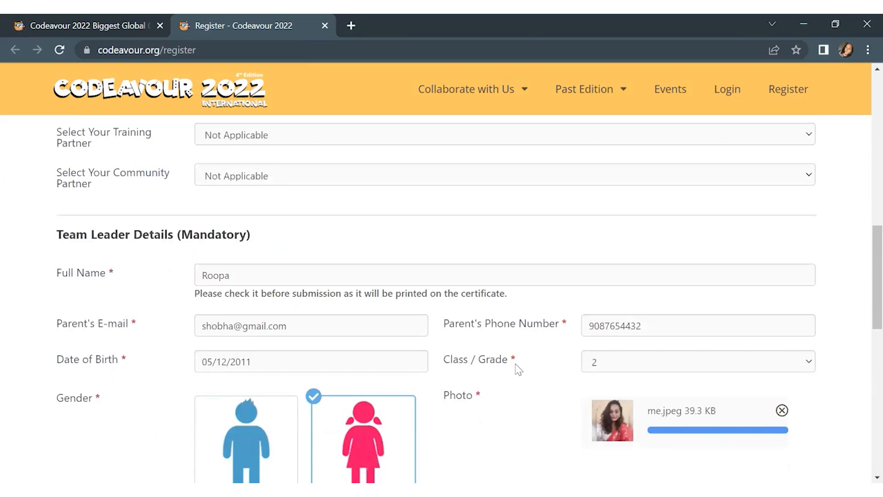
{"action": "scroll", "scroll_direction": "down", "scroll_amount": 3}
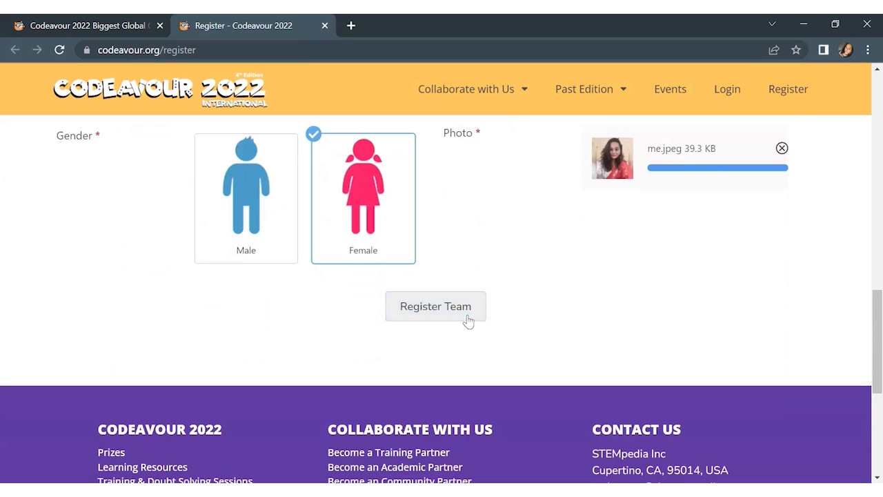
{"action": "left_click", "coordinate": [436, 306]}
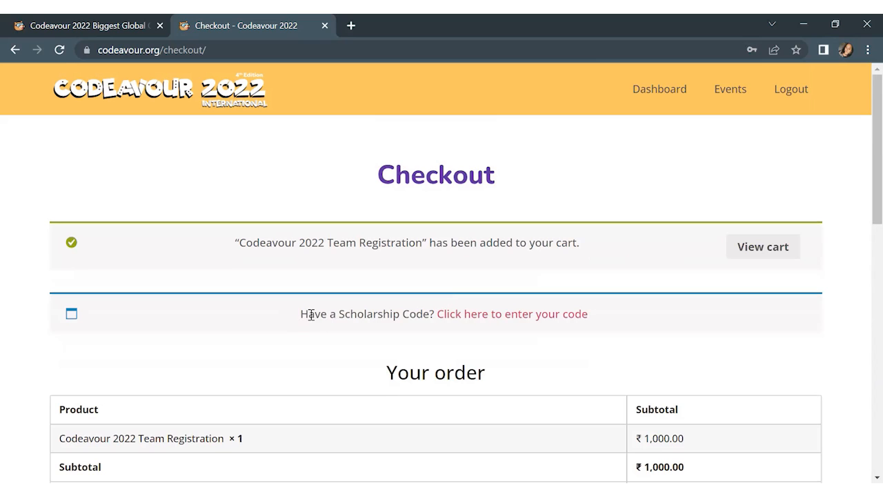
Review the checkout down to the ₹1,000.00 order summary and terms checkbox
{"action": "double_click", "coordinate": [367, 315]}
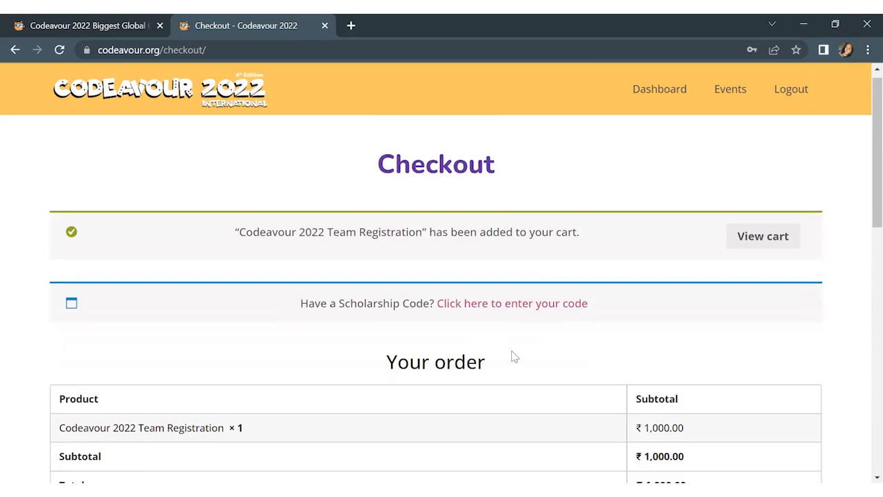
{"action": "scroll", "scroll_direction": "down", "scroll_amount": 3}
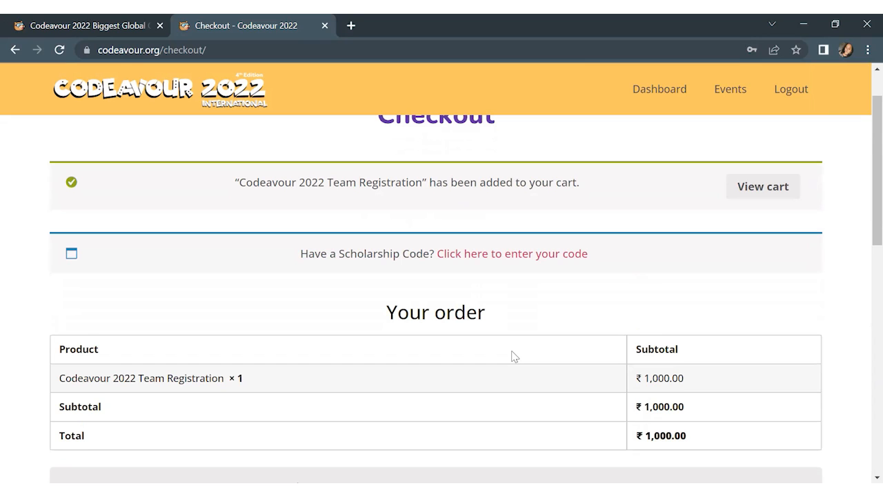
{"action": "scroll", "scroll_direction": "down", "scroll_amount": 3}
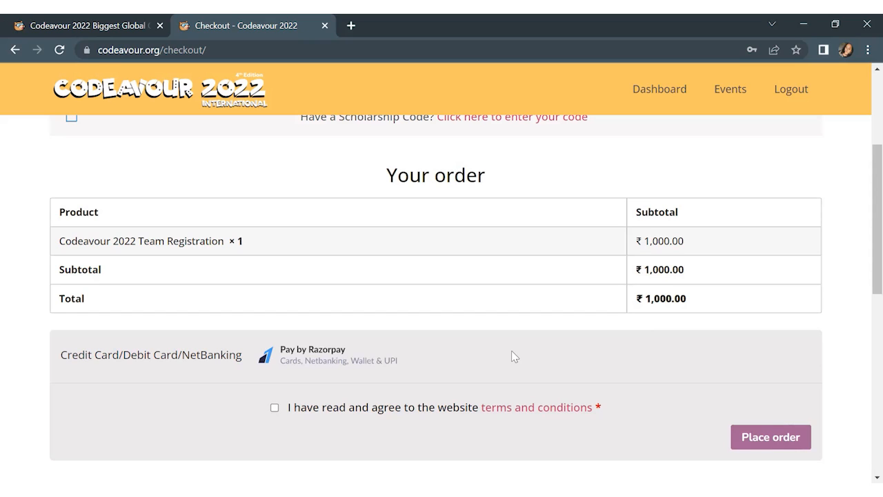
{"action": "scroll", "scroll_direction": "down", "scroll_amount": 3}
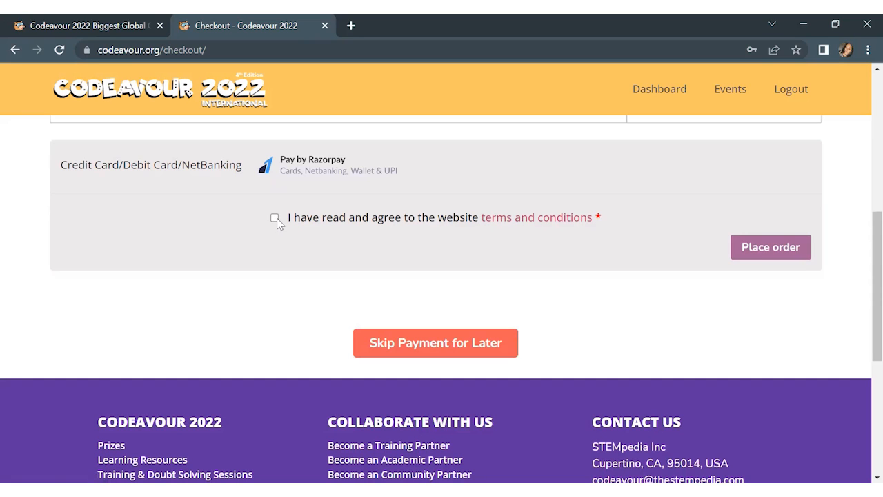
Agree to the website terms and conditions and review the expanded terms text
{"action": "left_click", "coordinate": [275, 218]}
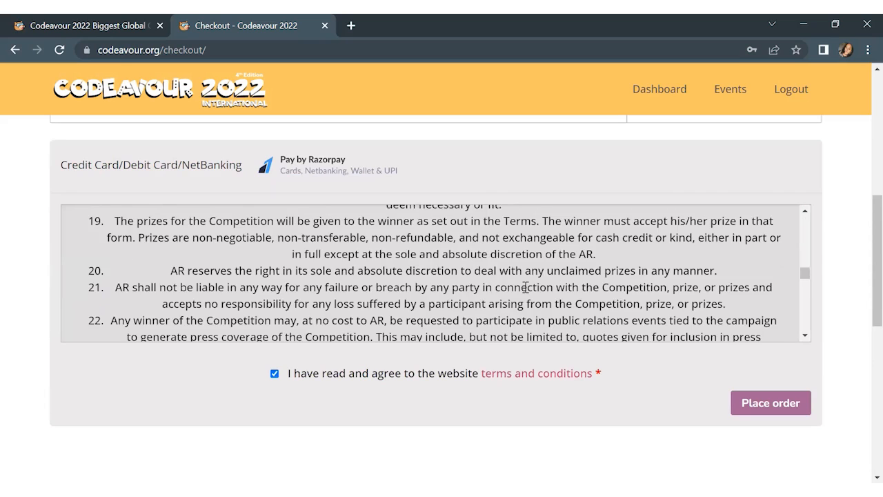
{"action": "scroll", "scroll_direction": "down", "scroll_amount": 3}
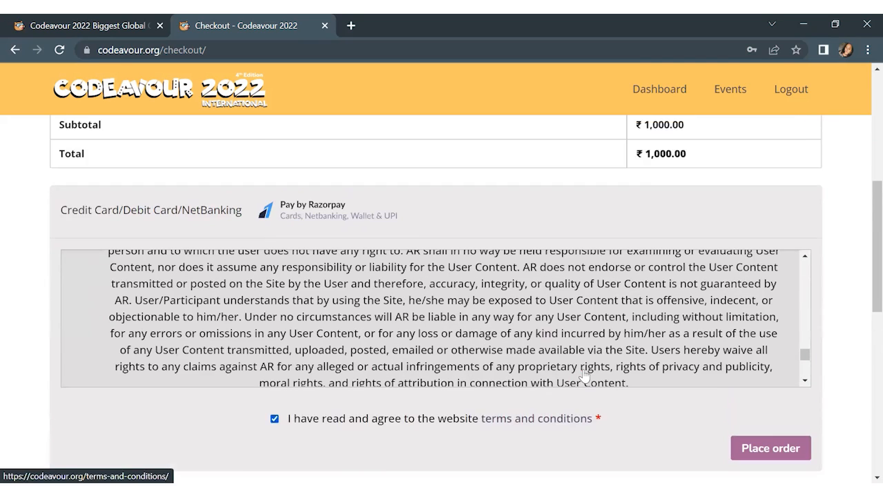
{"action": "scroll", "scroll_direction": "down", "scroll_amount": 3}
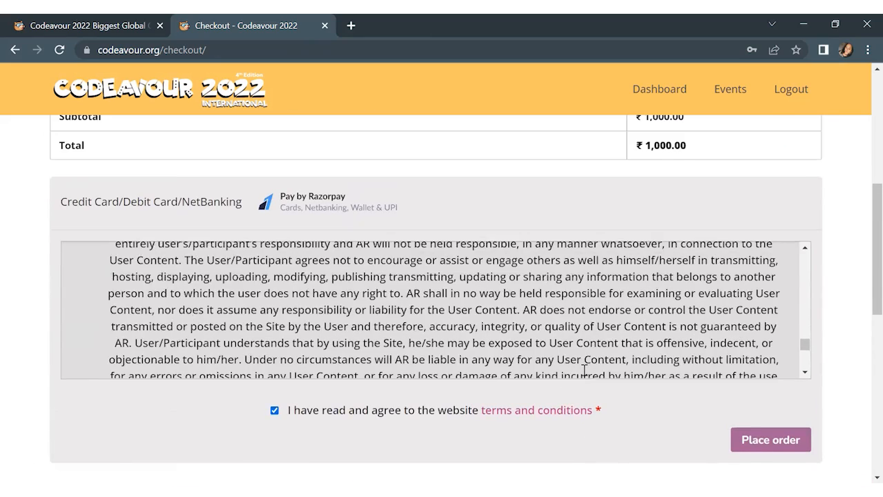
{"action": "scroll", "scroll_direction": "down", "scroll_amount": 3}
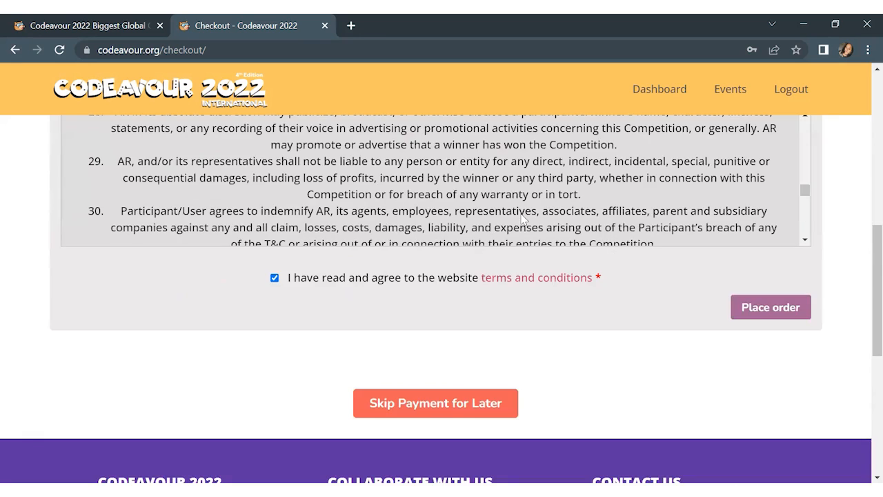
{"action": "left_click", "coordinate": [770, 306]}
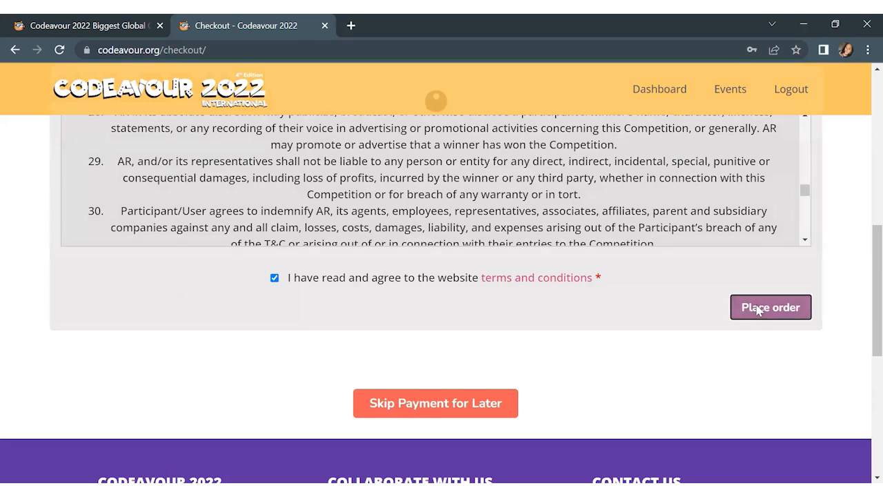
{"action": "left_click", "coordinate": [770, 307]}
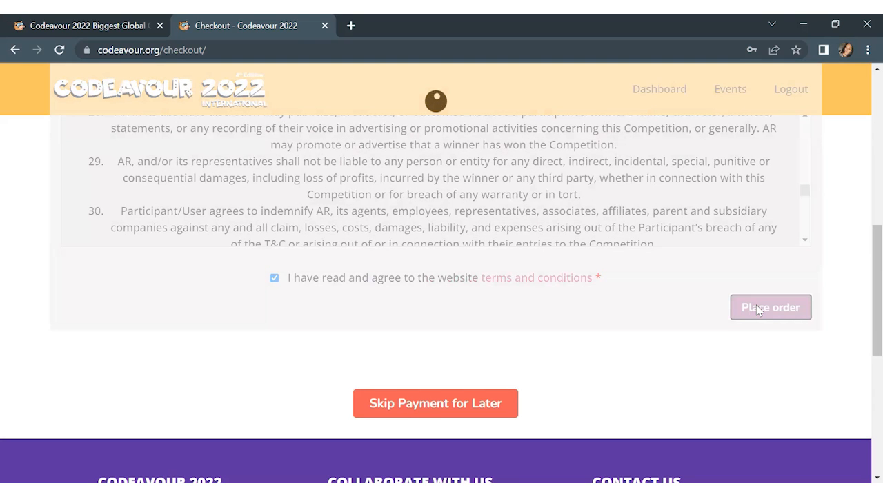
{"action": "left_click", "coordinate": [770, 307]}
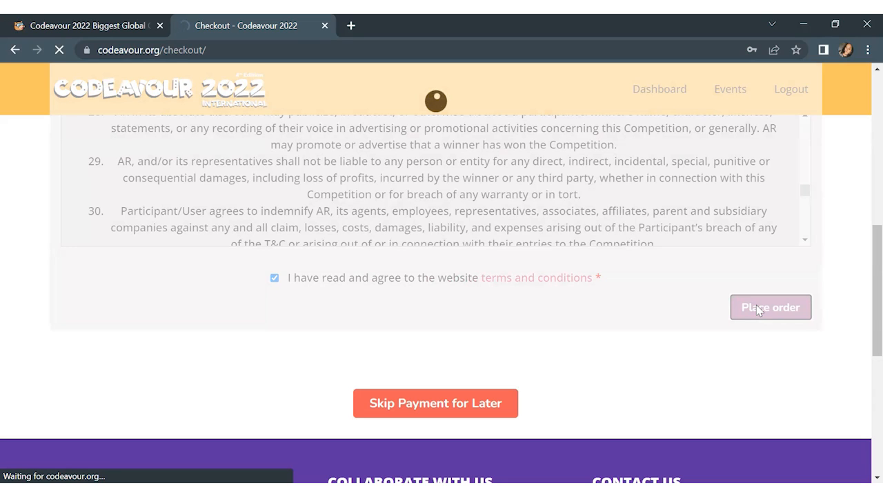
{"action": "left_click", "coordinate": [770, 306]}
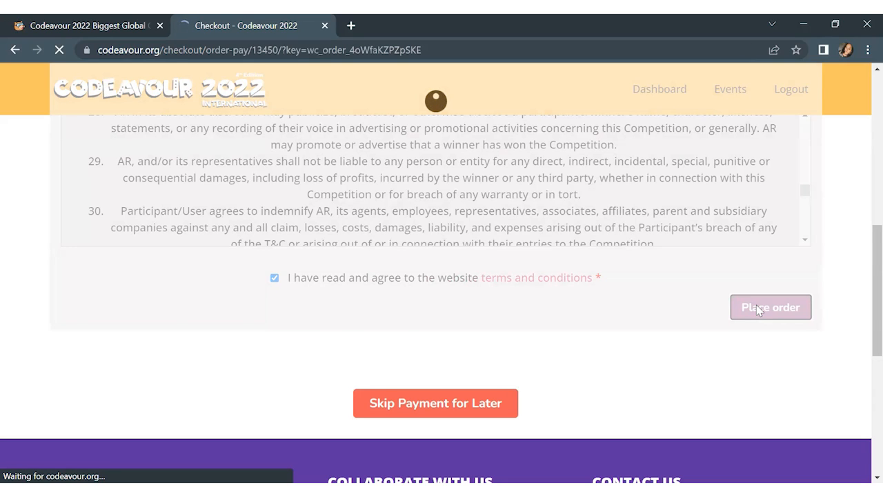
{"action": "left_click", "coordinate": [770, 306]}
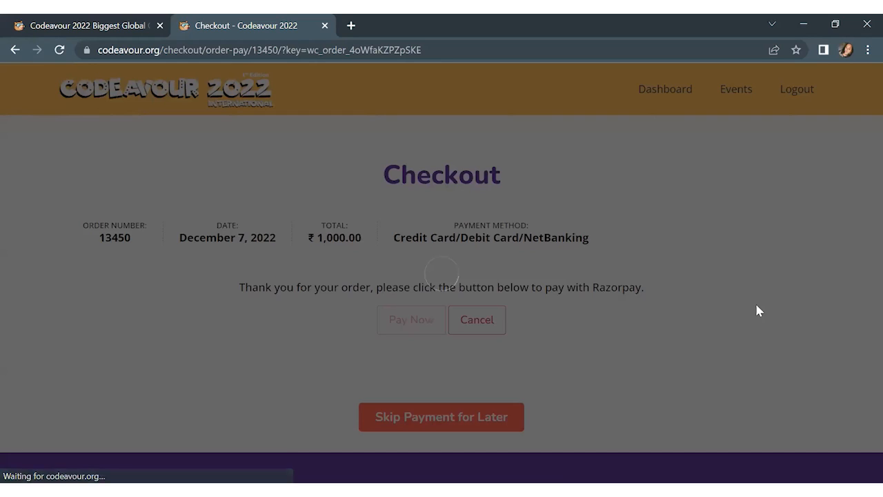
{"action": "left_click", "coordinate": [411, 320]}
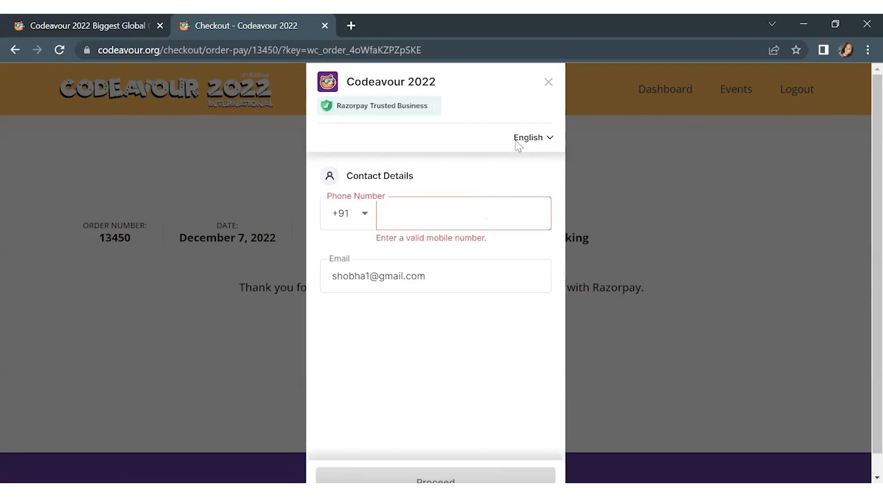
Dismiss the Razorpay payment popup, leaving the order awaiting payment
{"action": "left_click", "coordinate": [550, 81]}
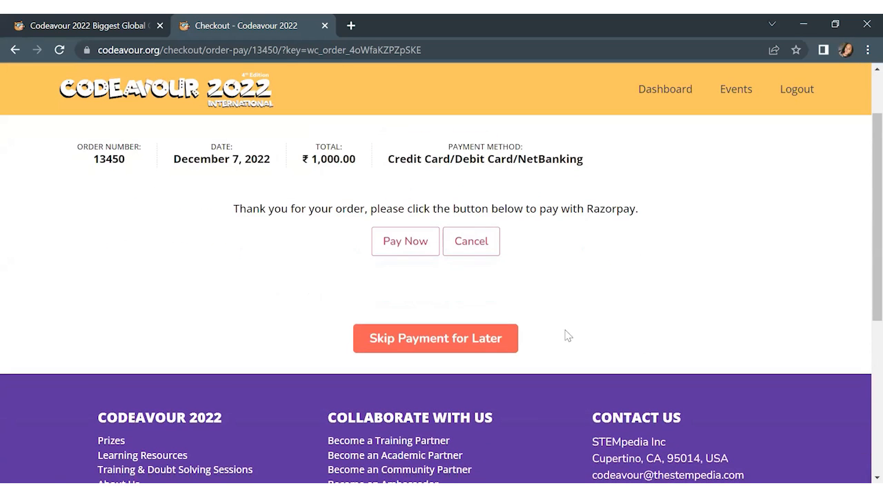
{"action": "left_click", "coordinate": [436, 338]}
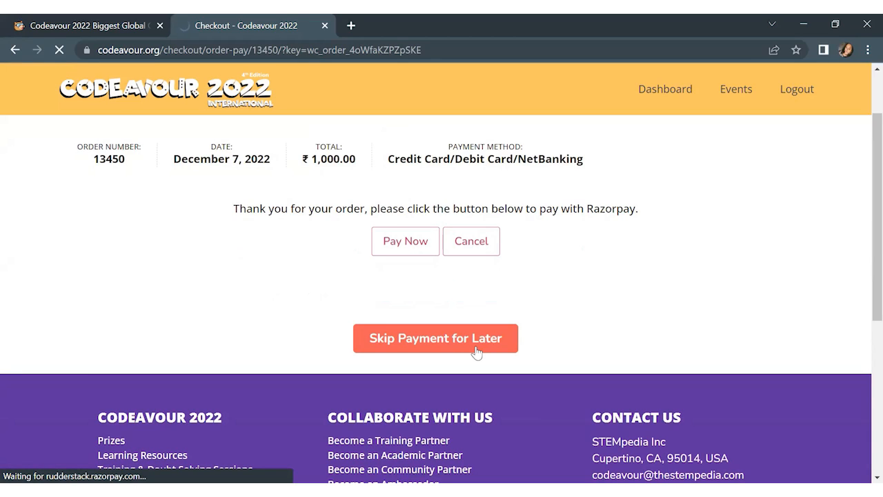
Skip payment for later and select the payment-pending warning text on My Dashboard
{"action": "left_click", "coordinate": [436, 338]}
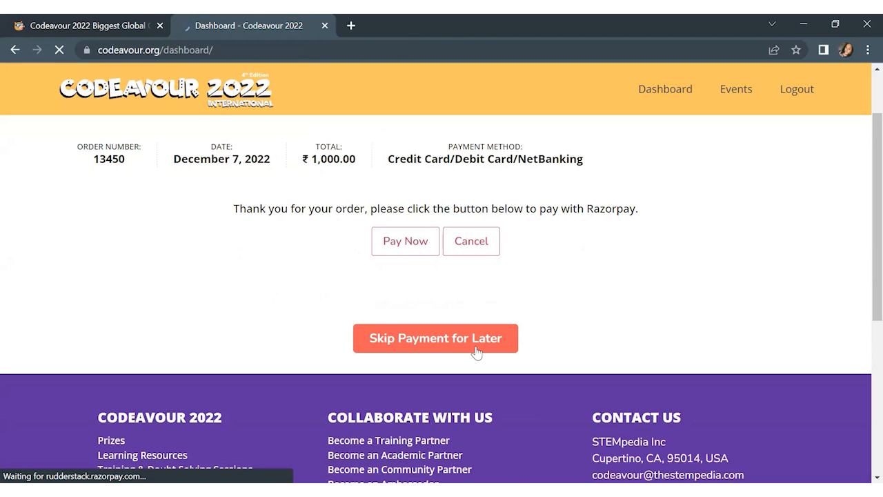
{"action": "left_click", "coordinate": [436, 338]}
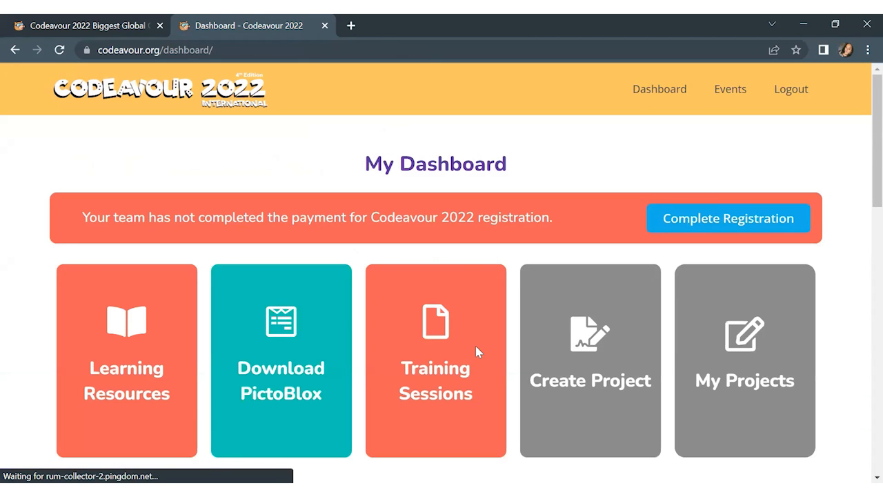
{"action": "scroll", "scroll_direction": "down", "scroll_amount": 3}
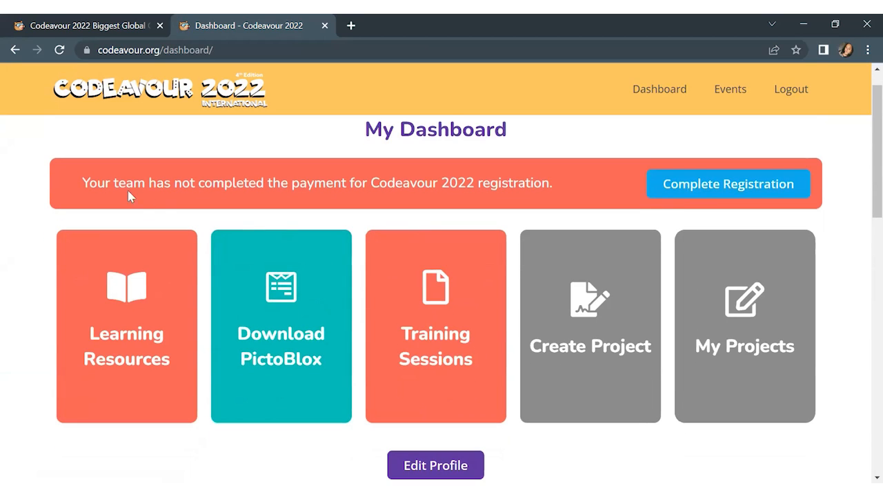
{"action": "left_click_drag", "start_coordinate": [83, 182], "coordinate": [552, 182]}
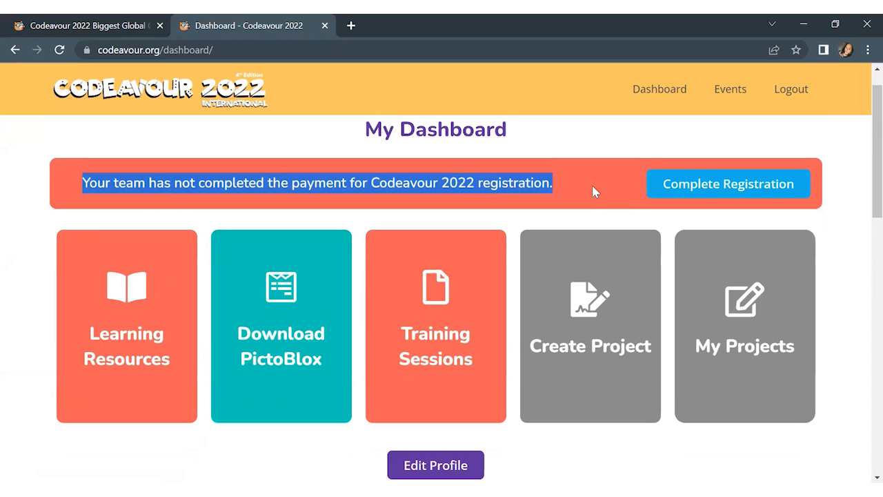
{"action": "mouse_move", "coordinate": [850, 218]}
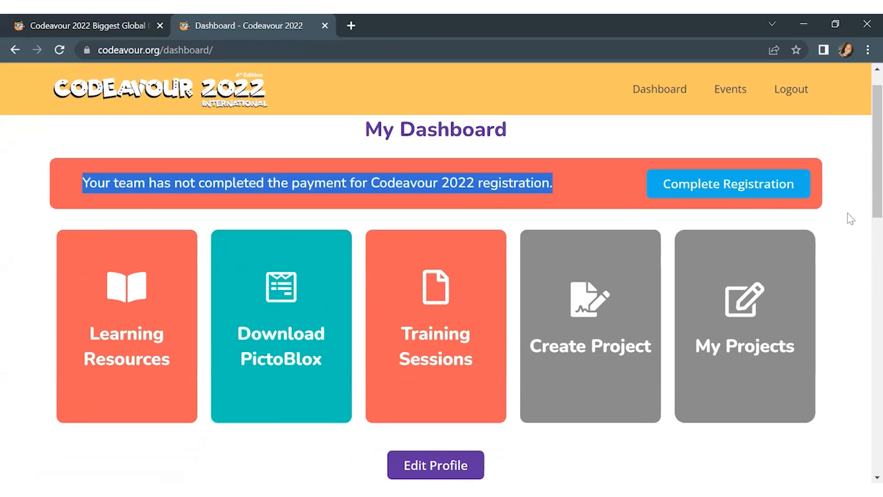
{"action": "scroll", "scroll_direction": "down", "scroll_amount": 3}
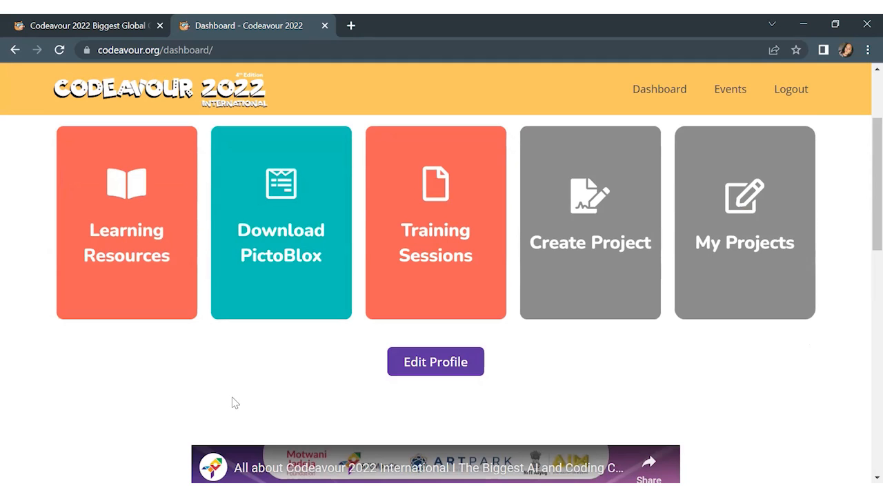
{"action": "scroll", "scroll_direction": "down", "scroll_amount": 3}
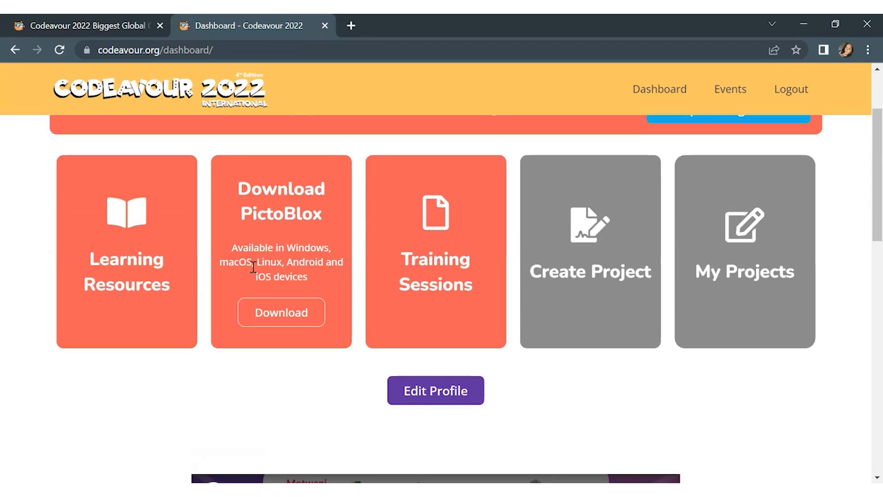
{"action": "mouse_move", "coordinate": [356, 263]}
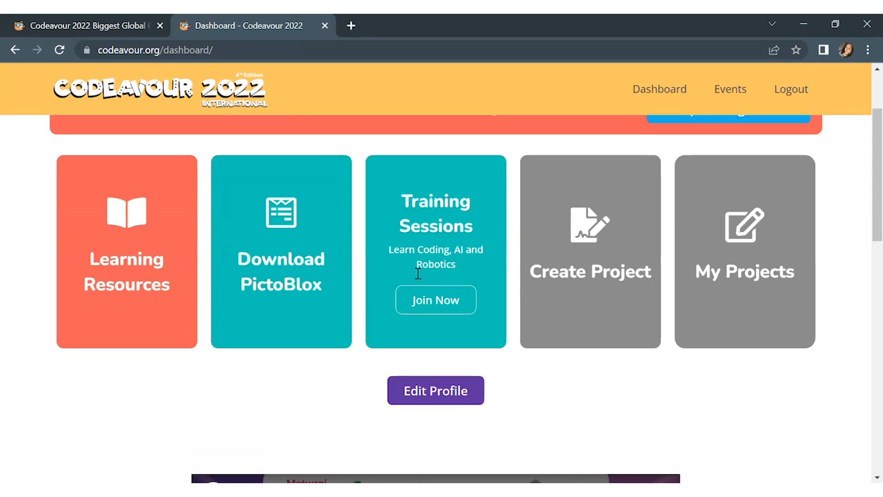
{"action": "mouse_move", "coordinate": [434, 256]}
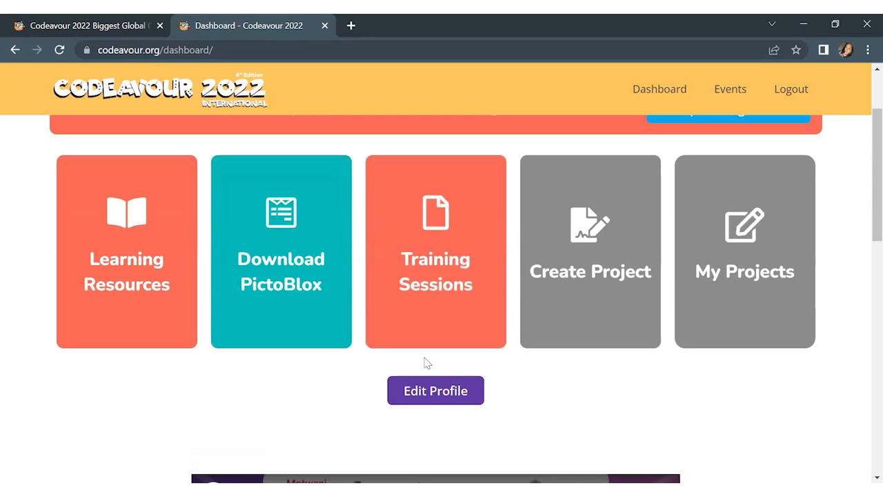
{"action": "mouse_move", "coordinate": [480, 338]}
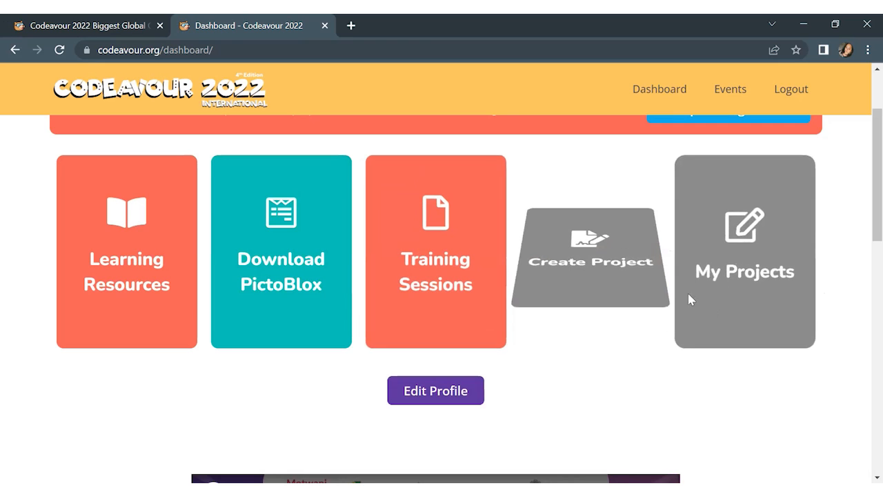
Attempt to create a project, getting Access Denied because payment is pending
{"action": "scroll", "scroll_direction": "up", "scroll_amount": 3}
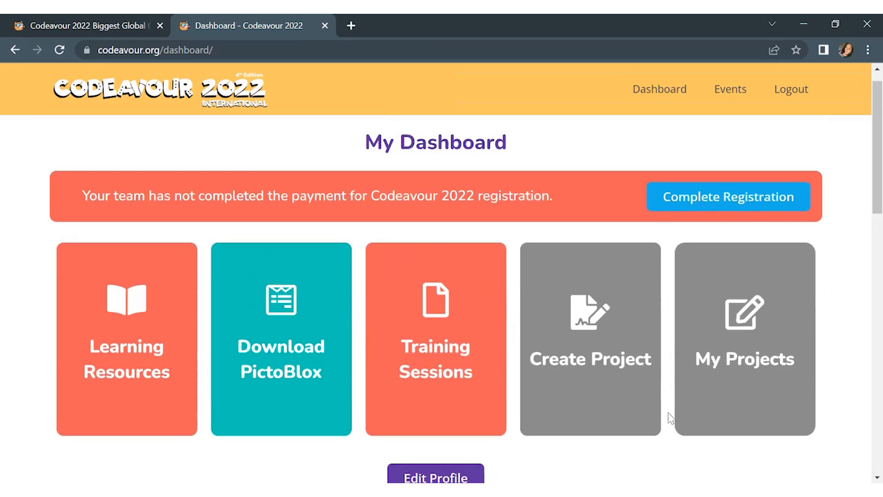
{"action": "scroll", "scroll_direction": "down", "scroll_amount": 3}
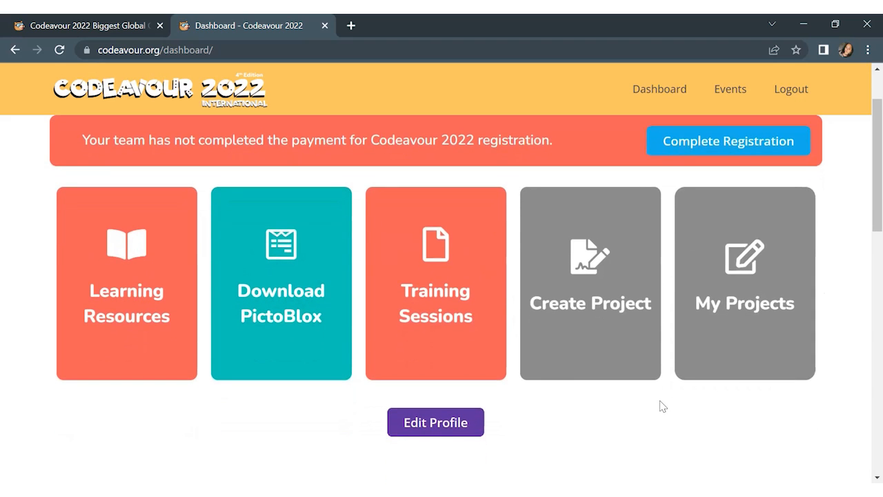
{"action": "mouse_move", "coordinate": [745, 364]}
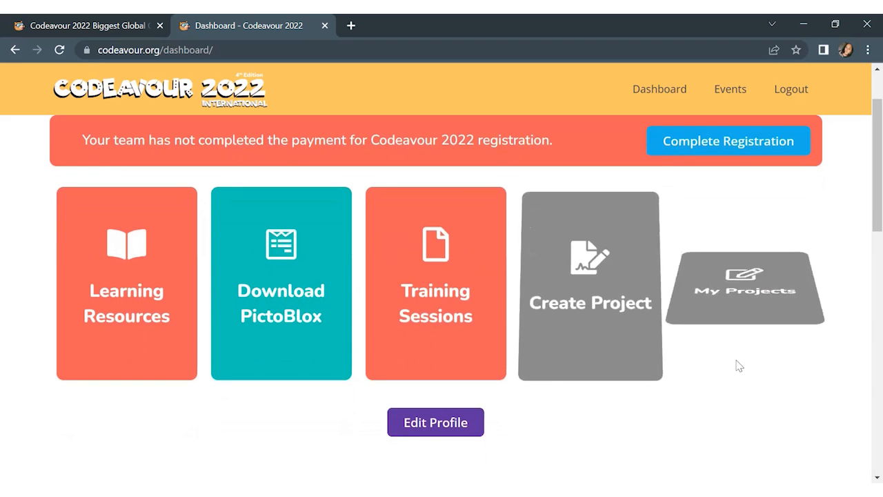
{"action": "scroll", "scroll_direction": "down", "scroll_amount": 3}
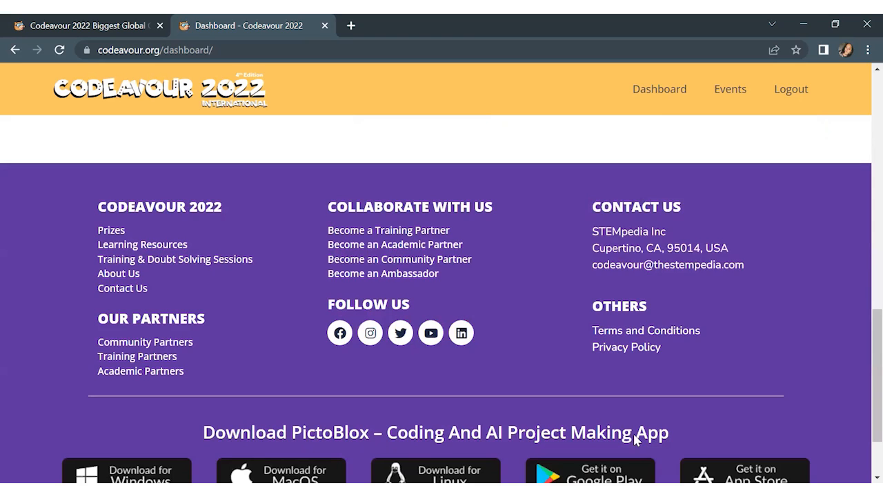
{"action": "scroll", "scroll_direction": "up", "scroll_amount": 3}
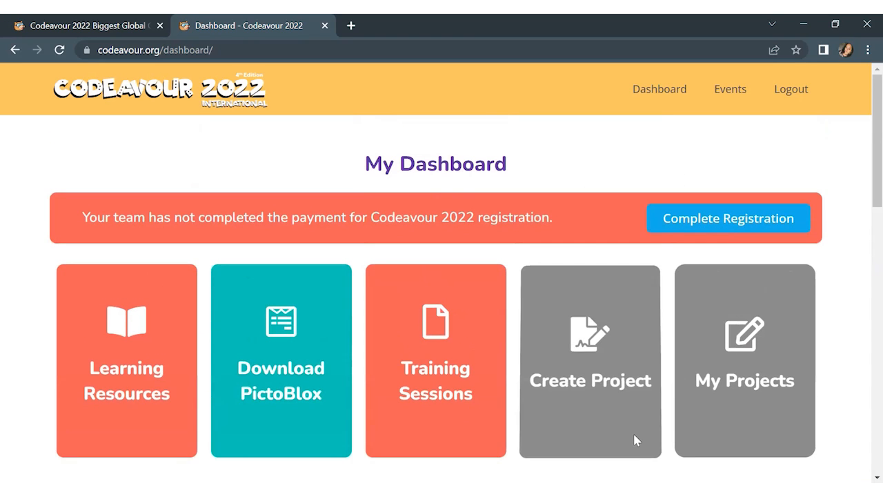
{"action": "left_click", "coordinate": [591, 362]}
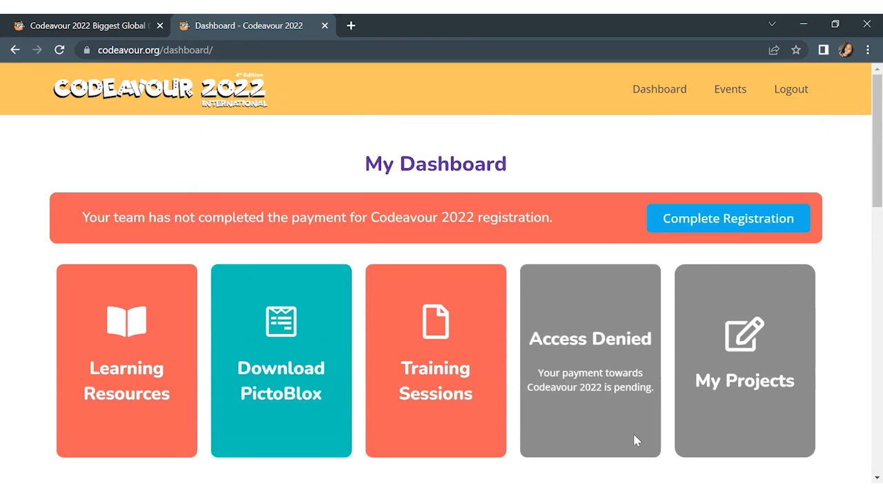